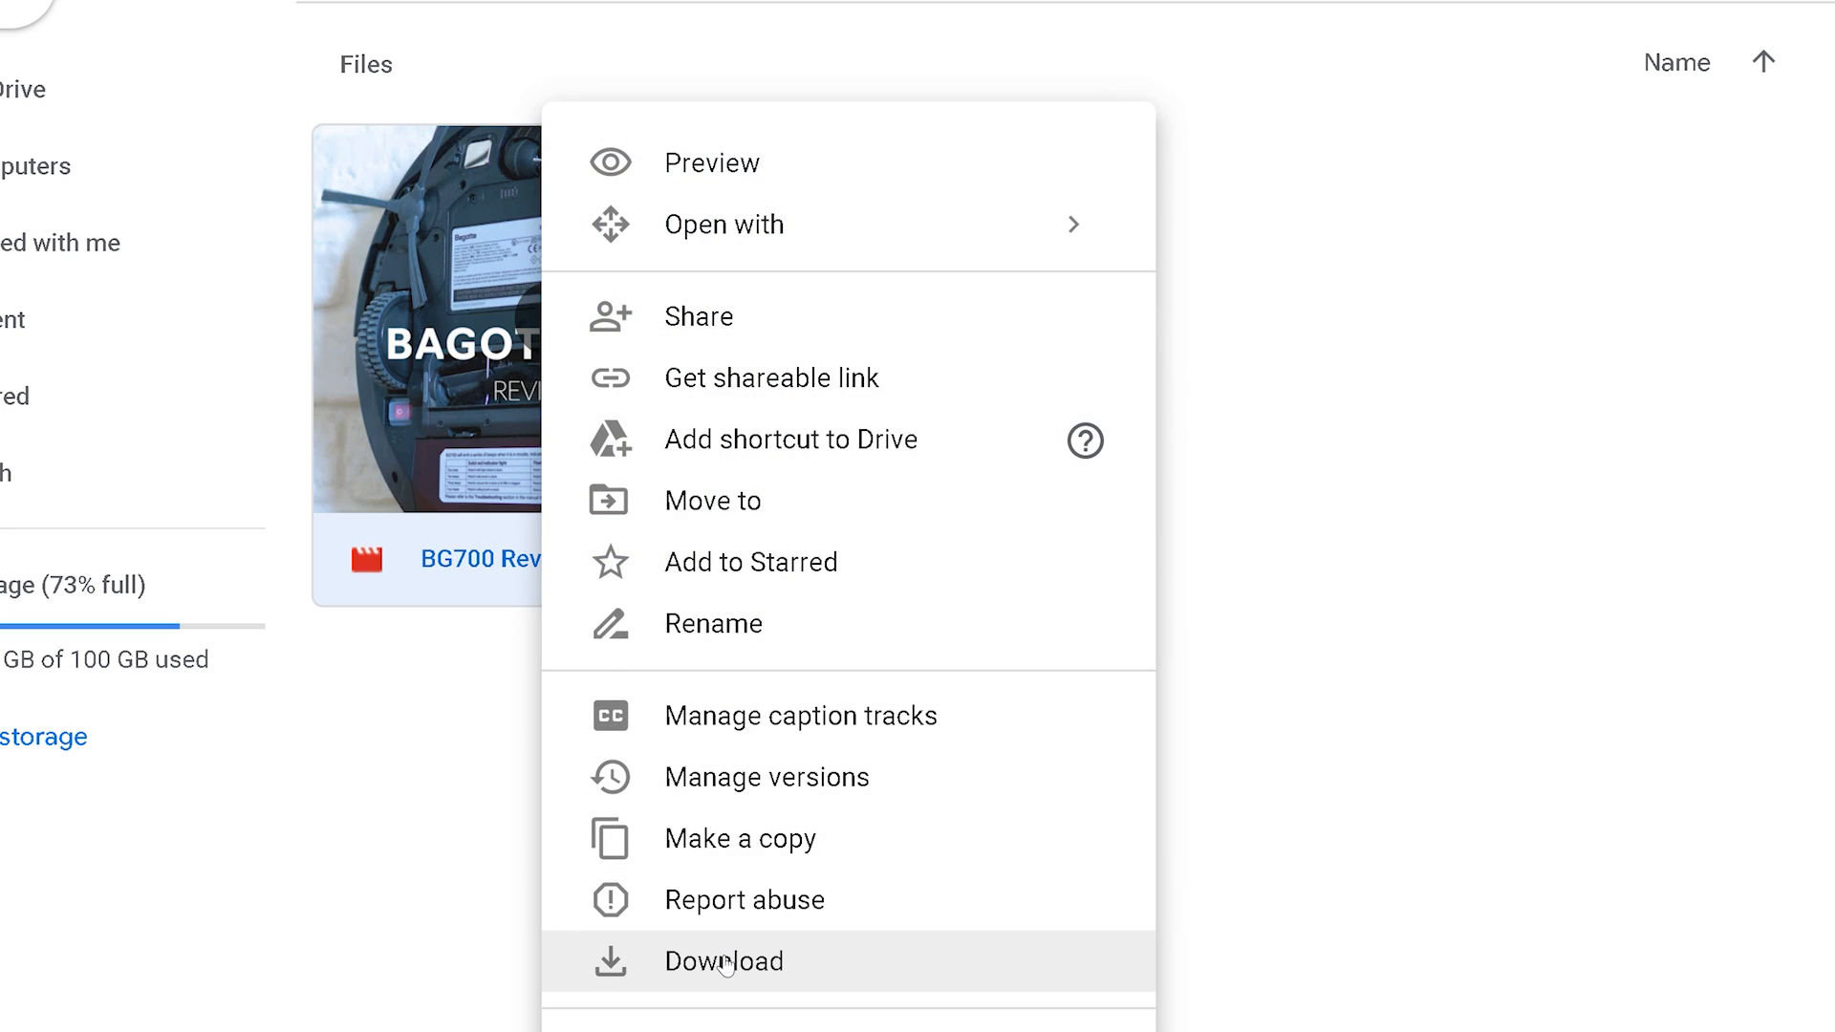
Download the BG700 robot vacuum review video from Google Drive
{"action": "left_click", "coordinate": [726, 960]}
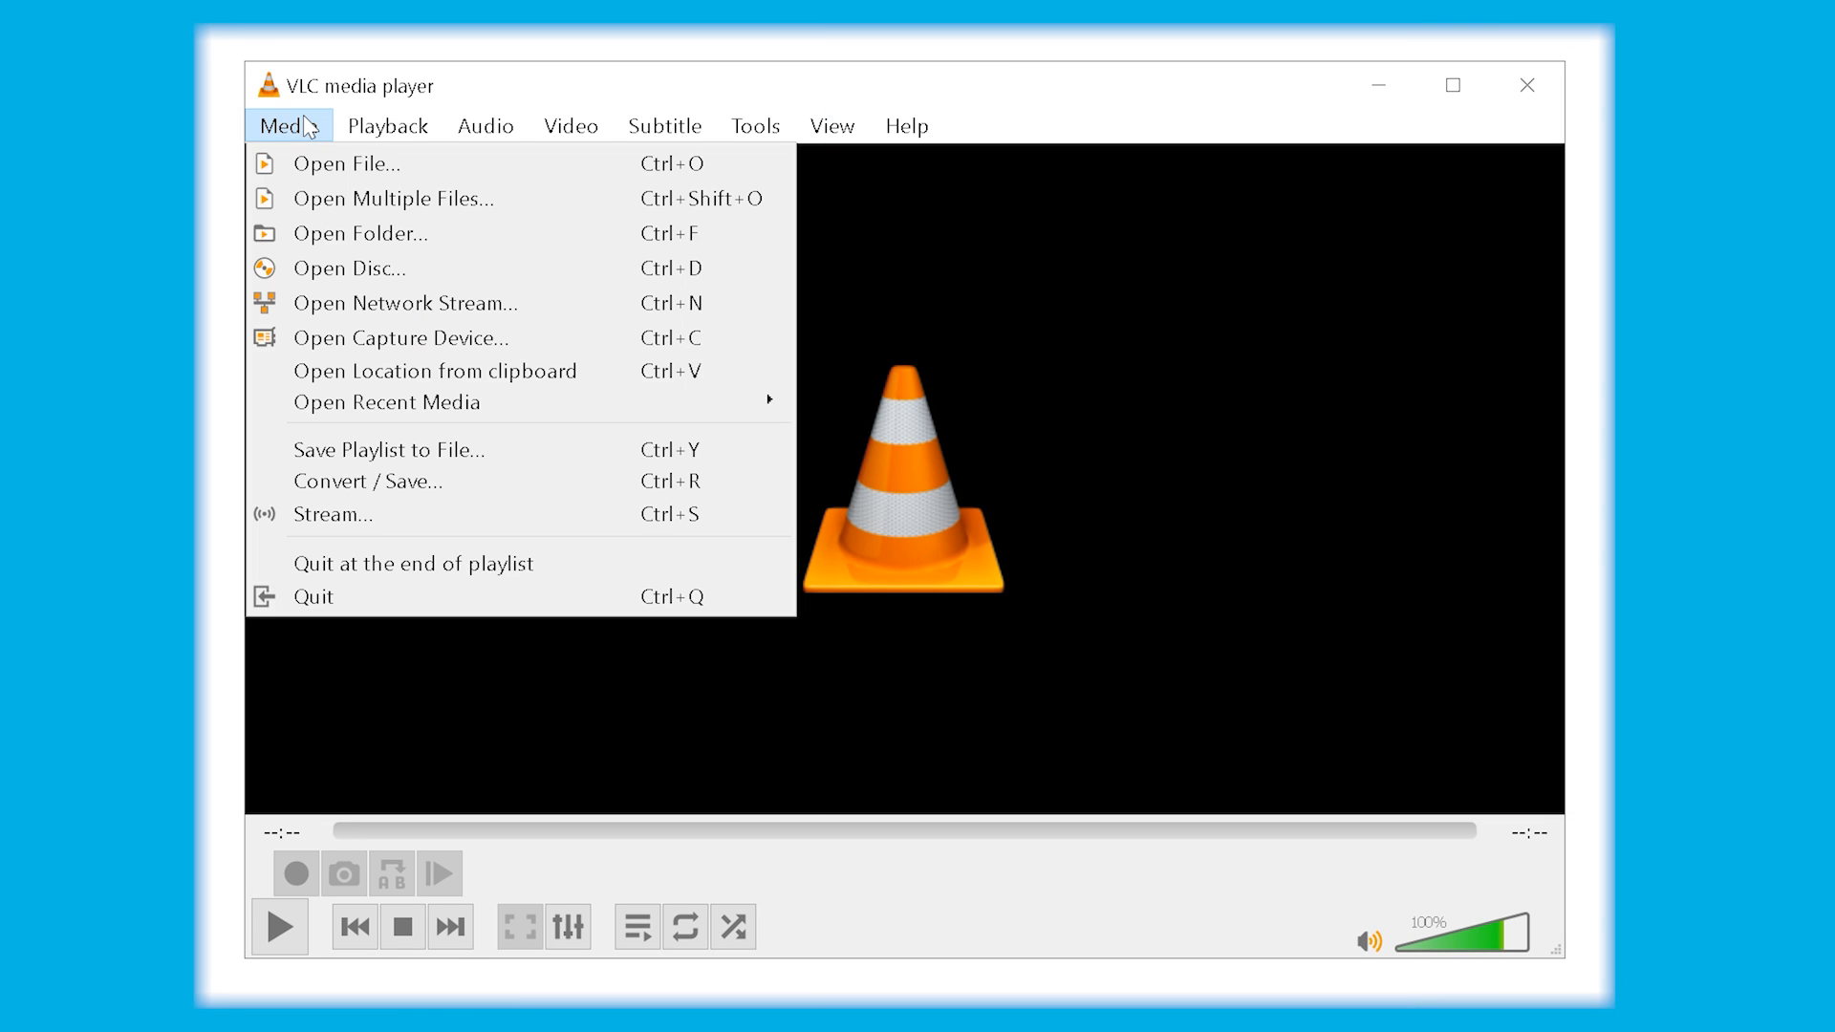
Convert P1066352.MP4 to rescuefile.avi in the Wondershare Video Repair folder via Convert / Save
{"action": "left_click", "coordinate": [665, 125]}
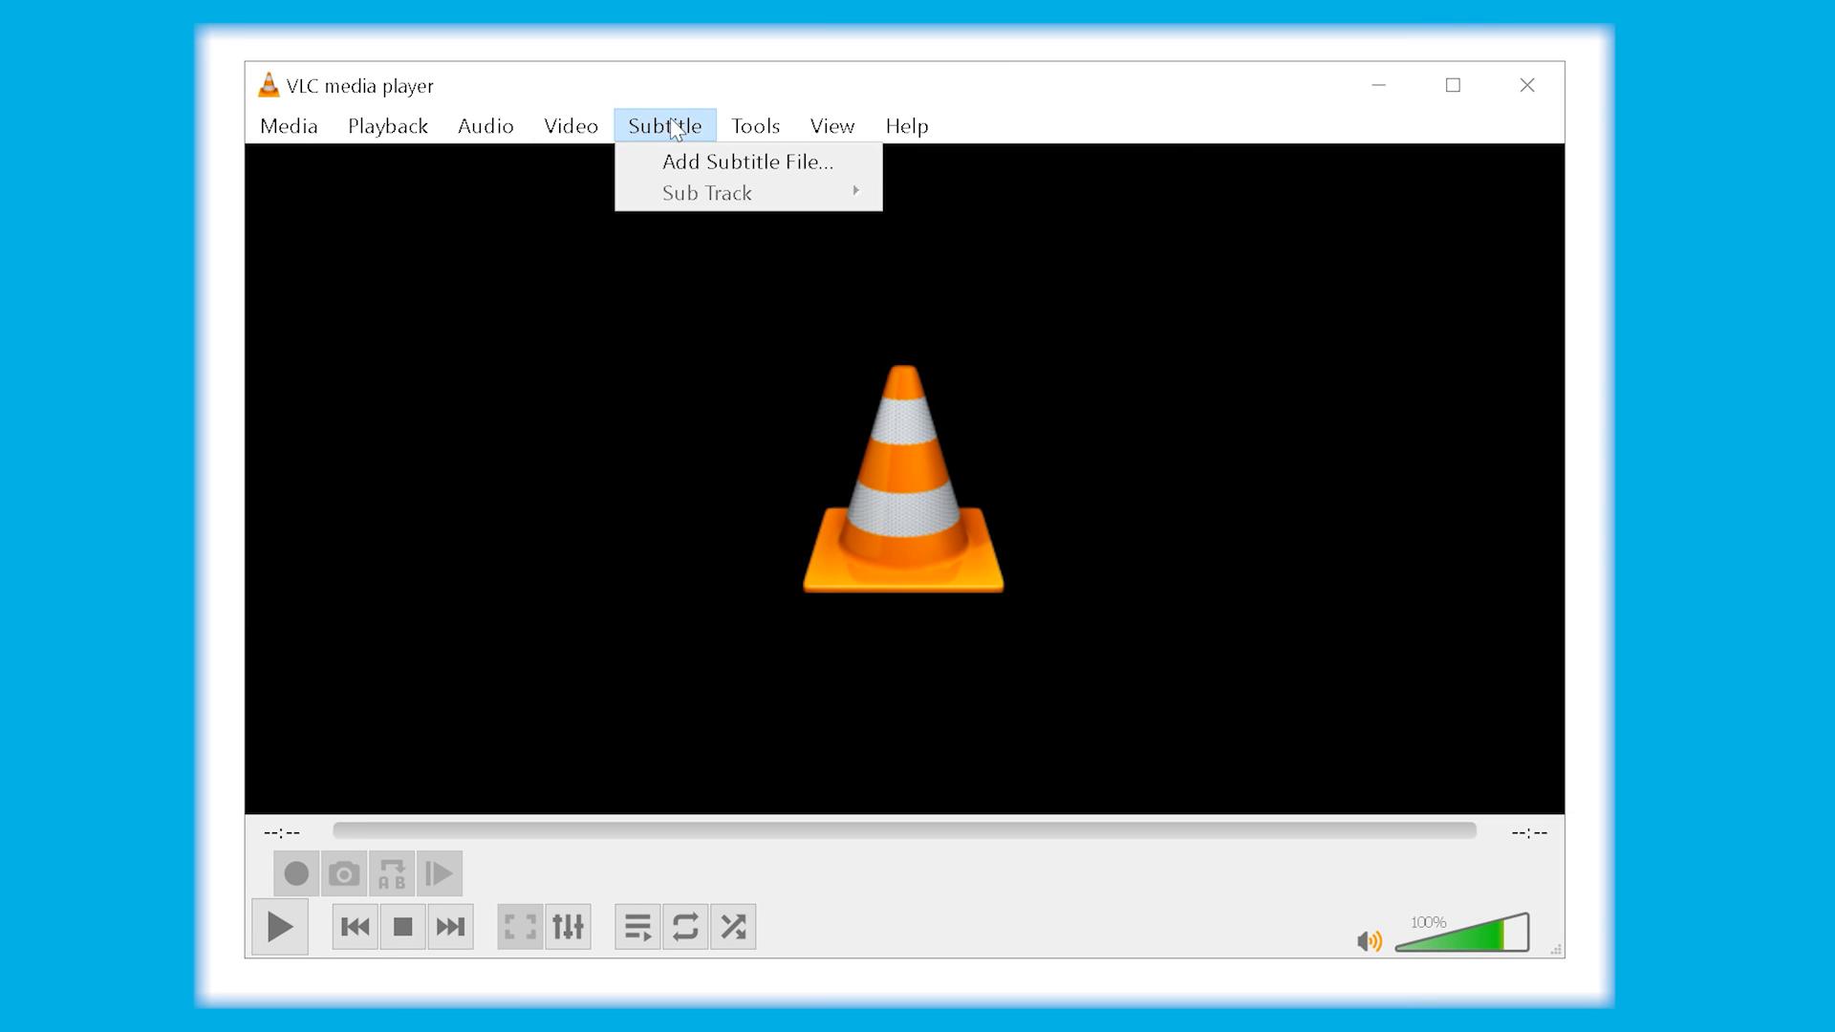
{"action": "left_click", "coordinate": [907, 125]}
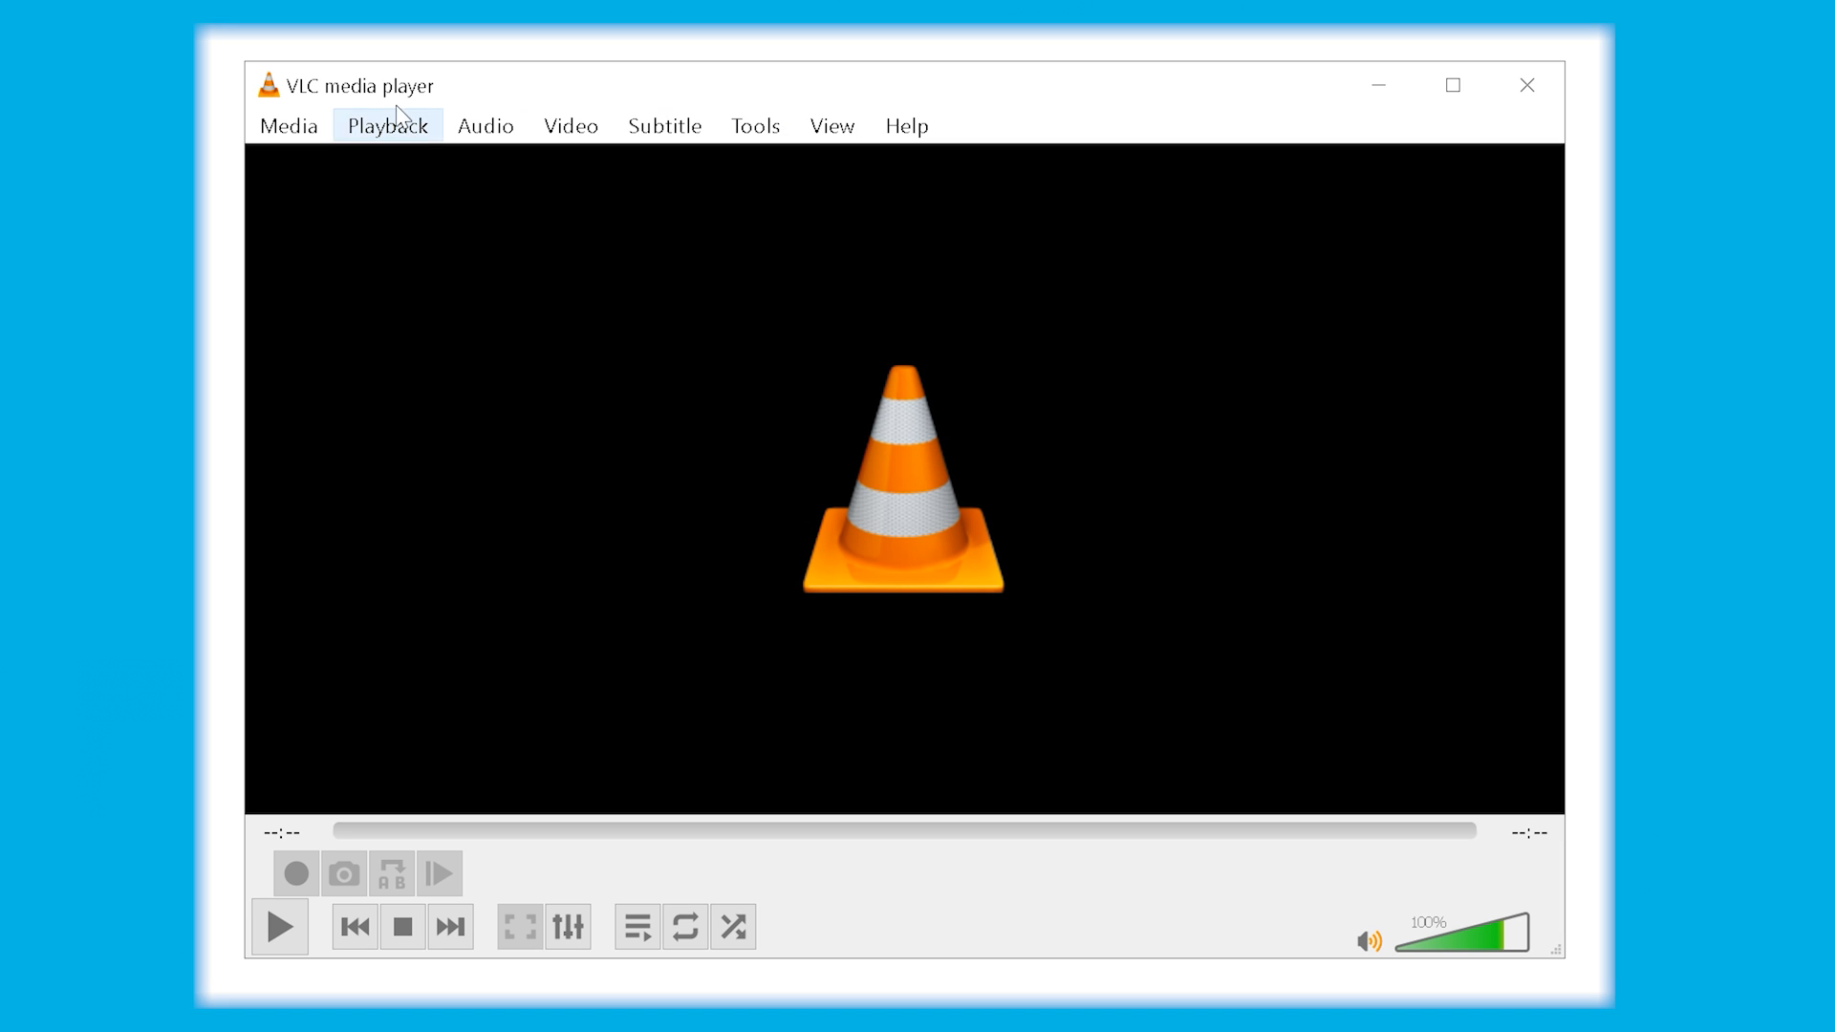
{"action": "mouse_move", "coordinate": [1001, 496]}
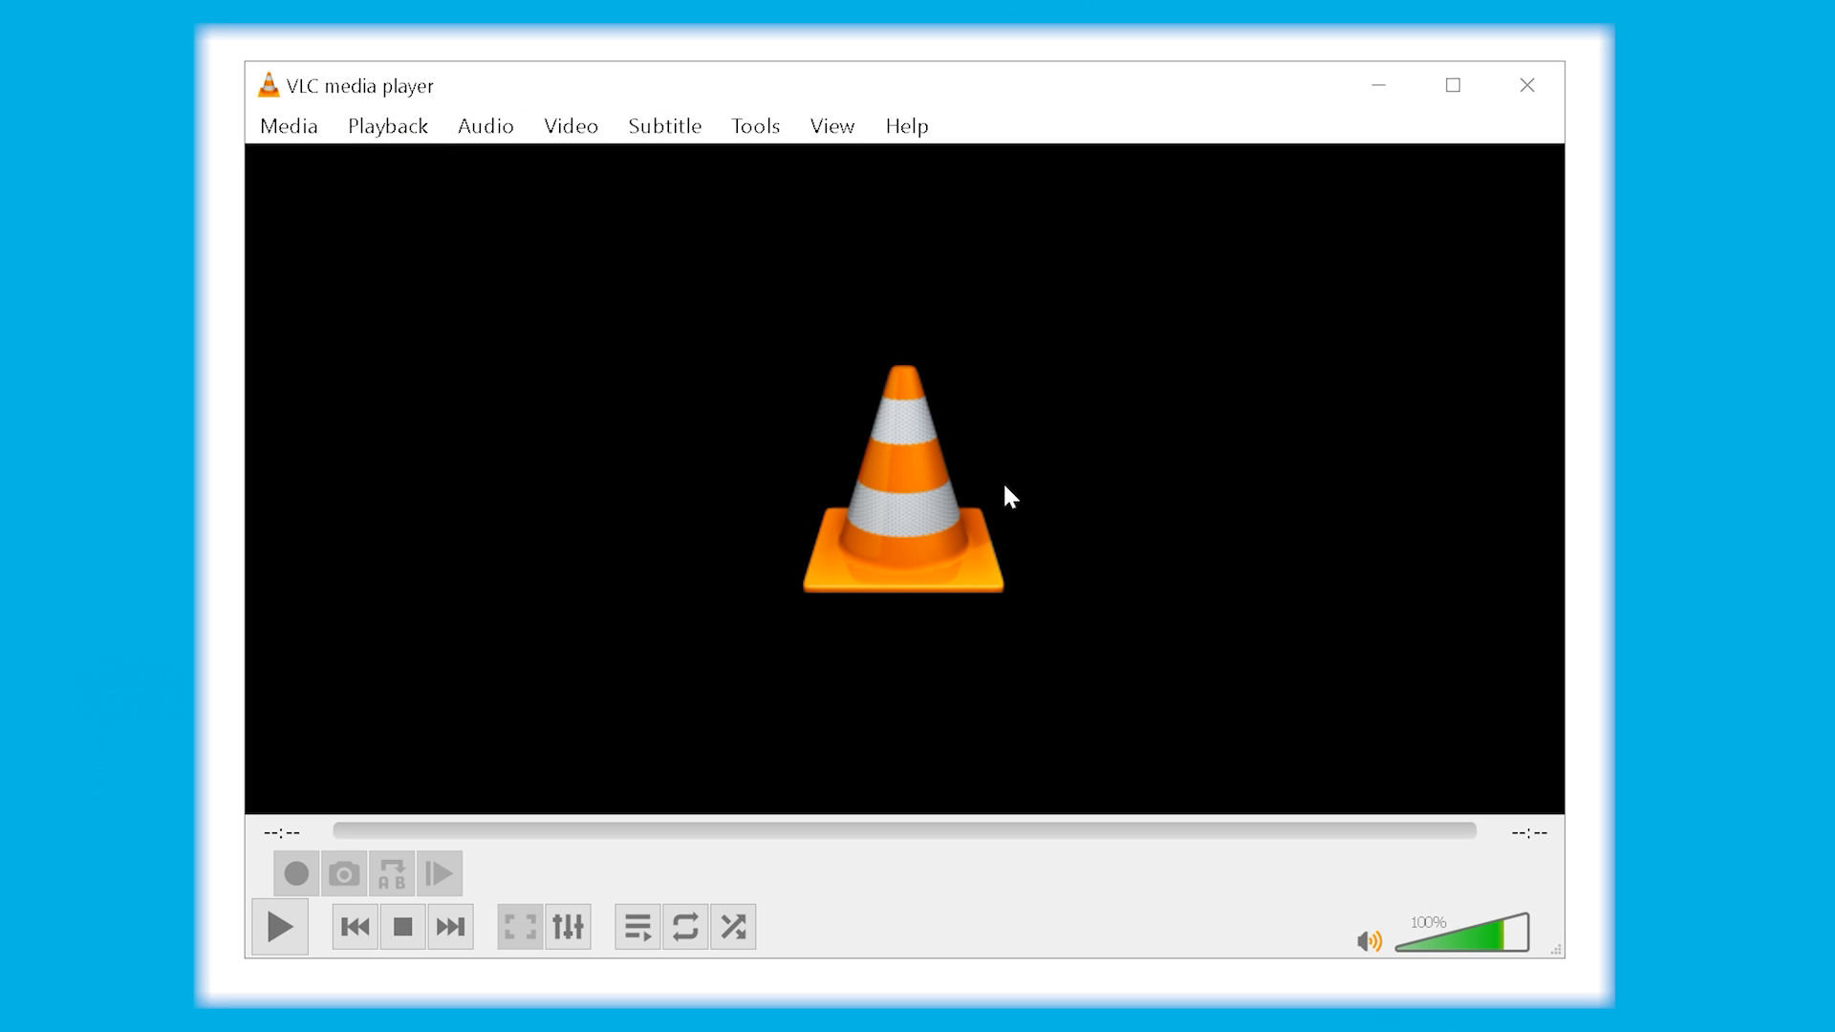
{"action": "mouse_move", "coordinate": [561, 883]}
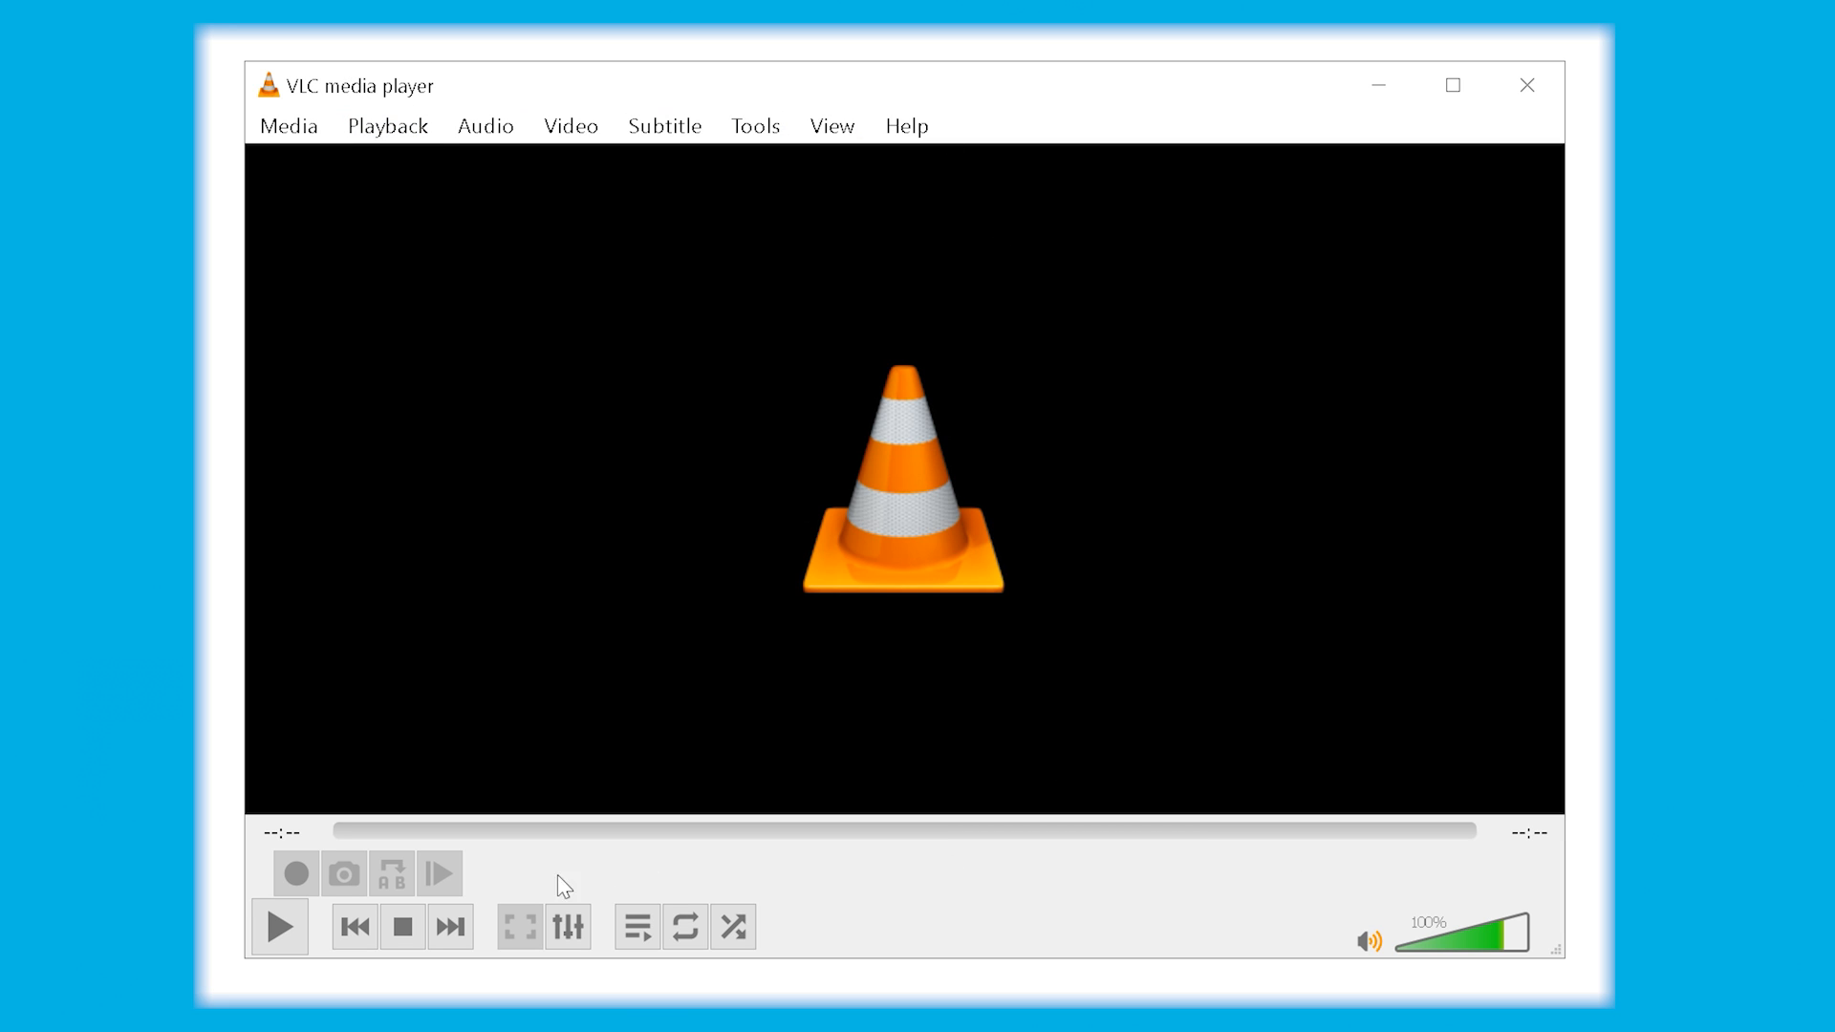
{"action": "mouse_move", "coordinate": [282, 362]}
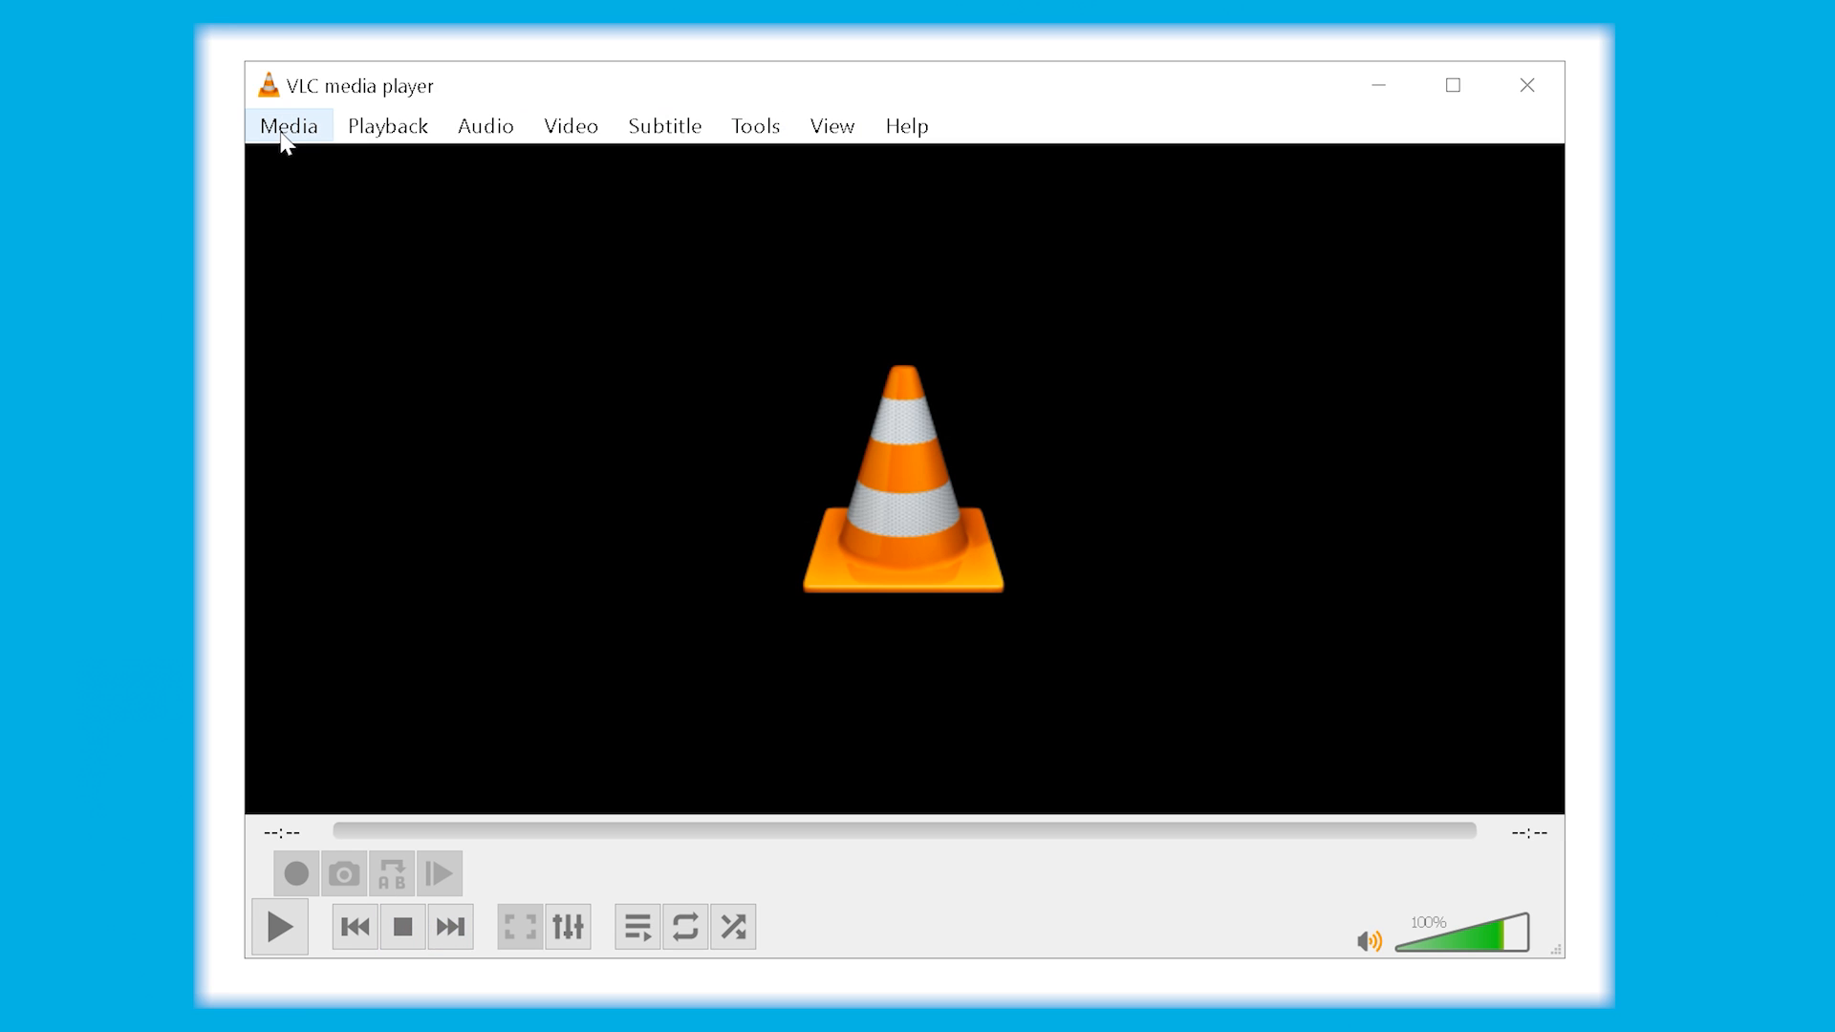
{"action": "left_click", "coordinate": [289, 125]}
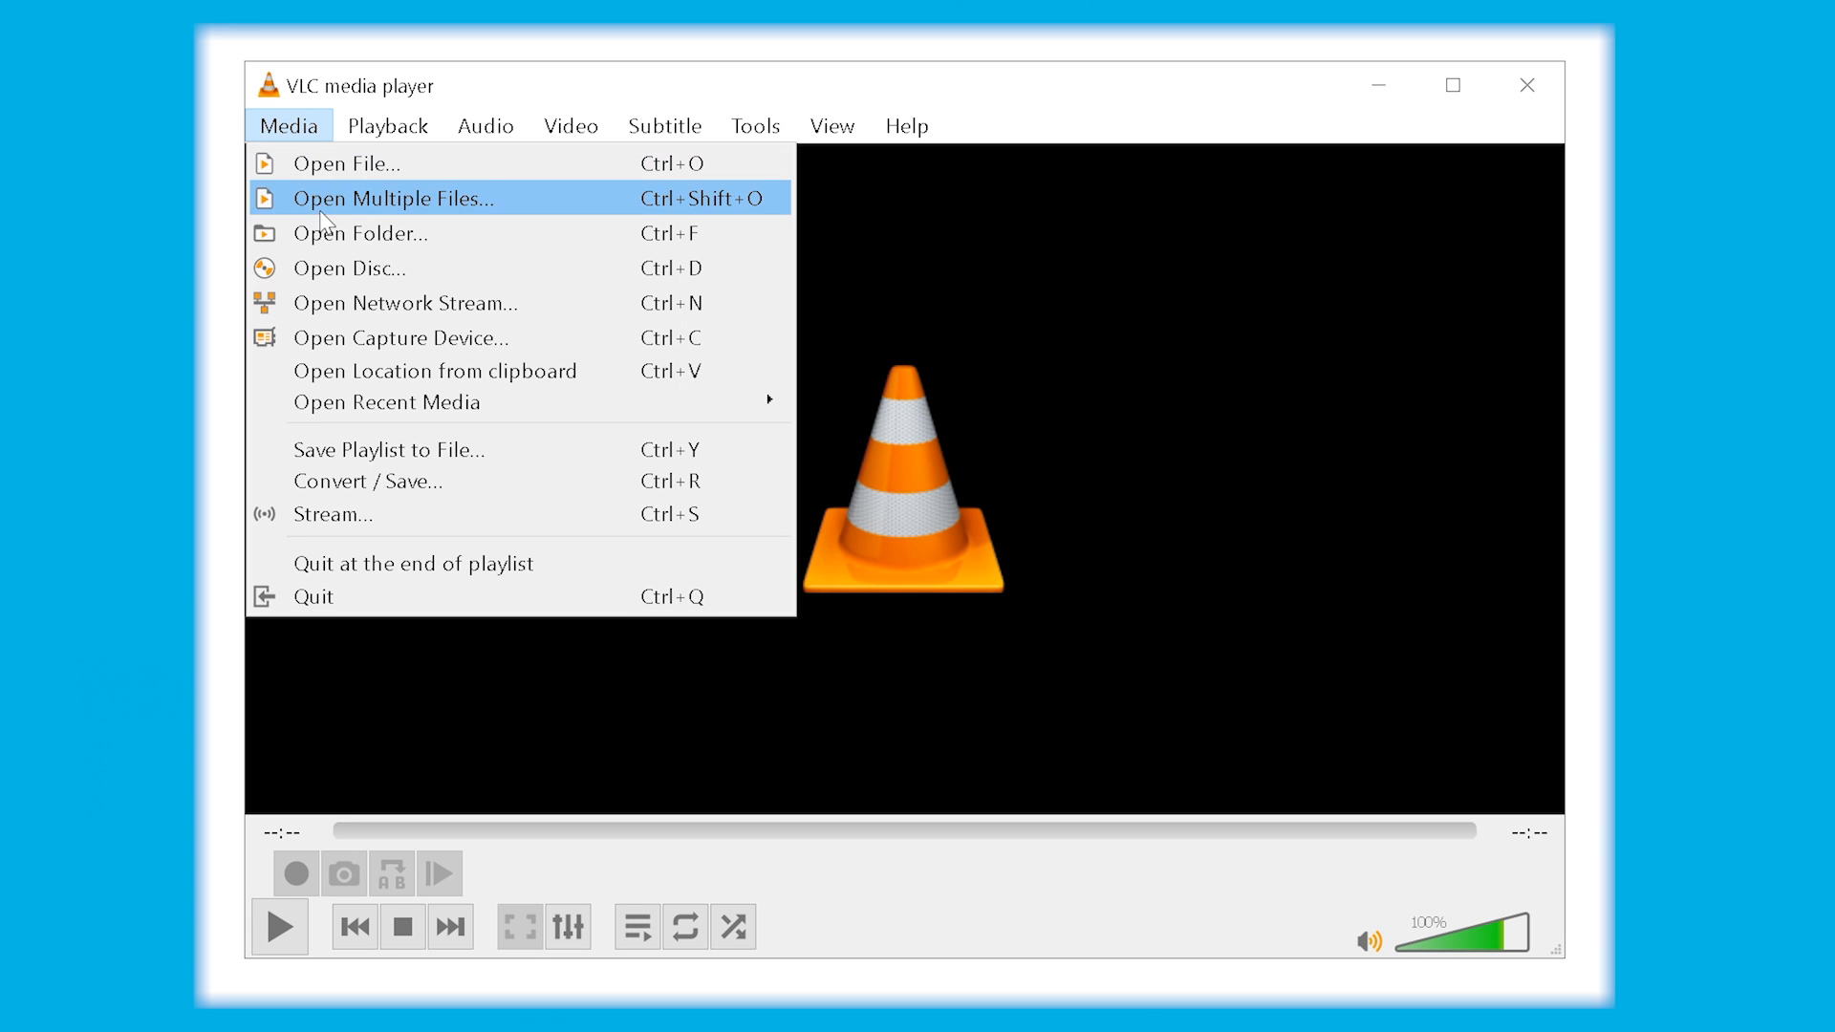
{"action": "left_click", "coordinate": [393, 197]}
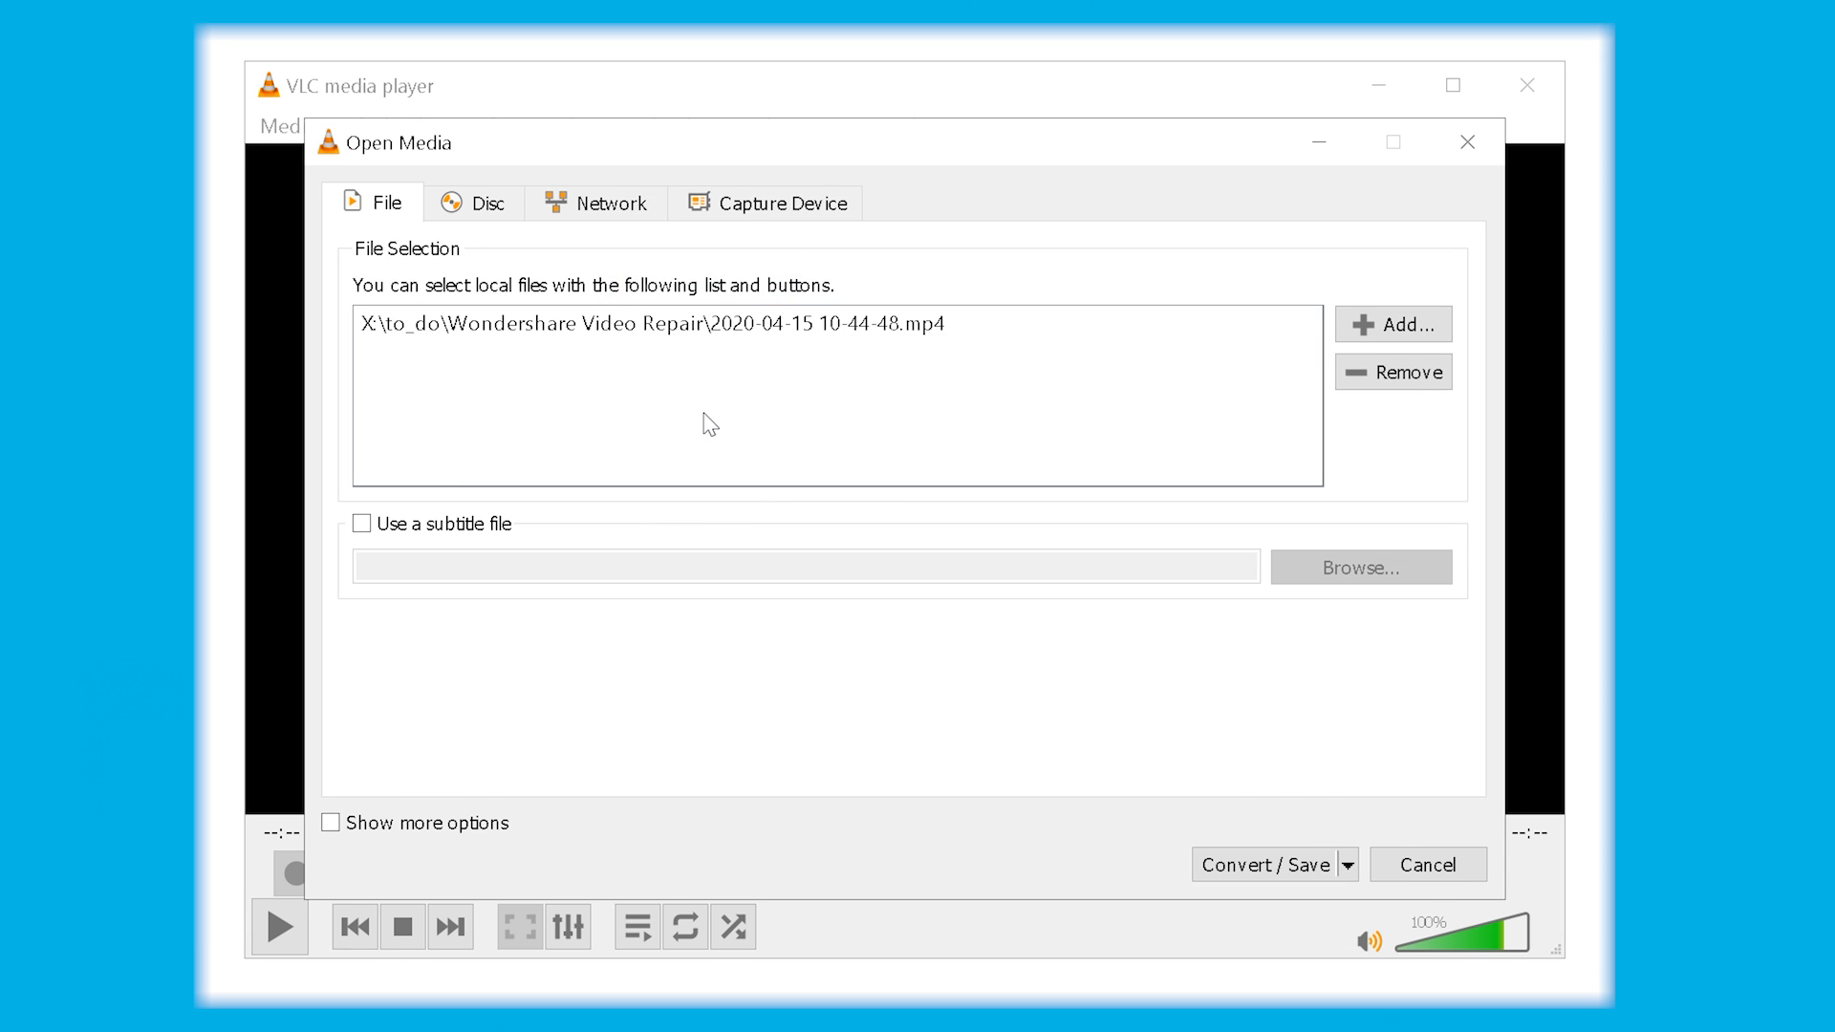
{"action": "left_click", "coordinate": [1264, 865]}
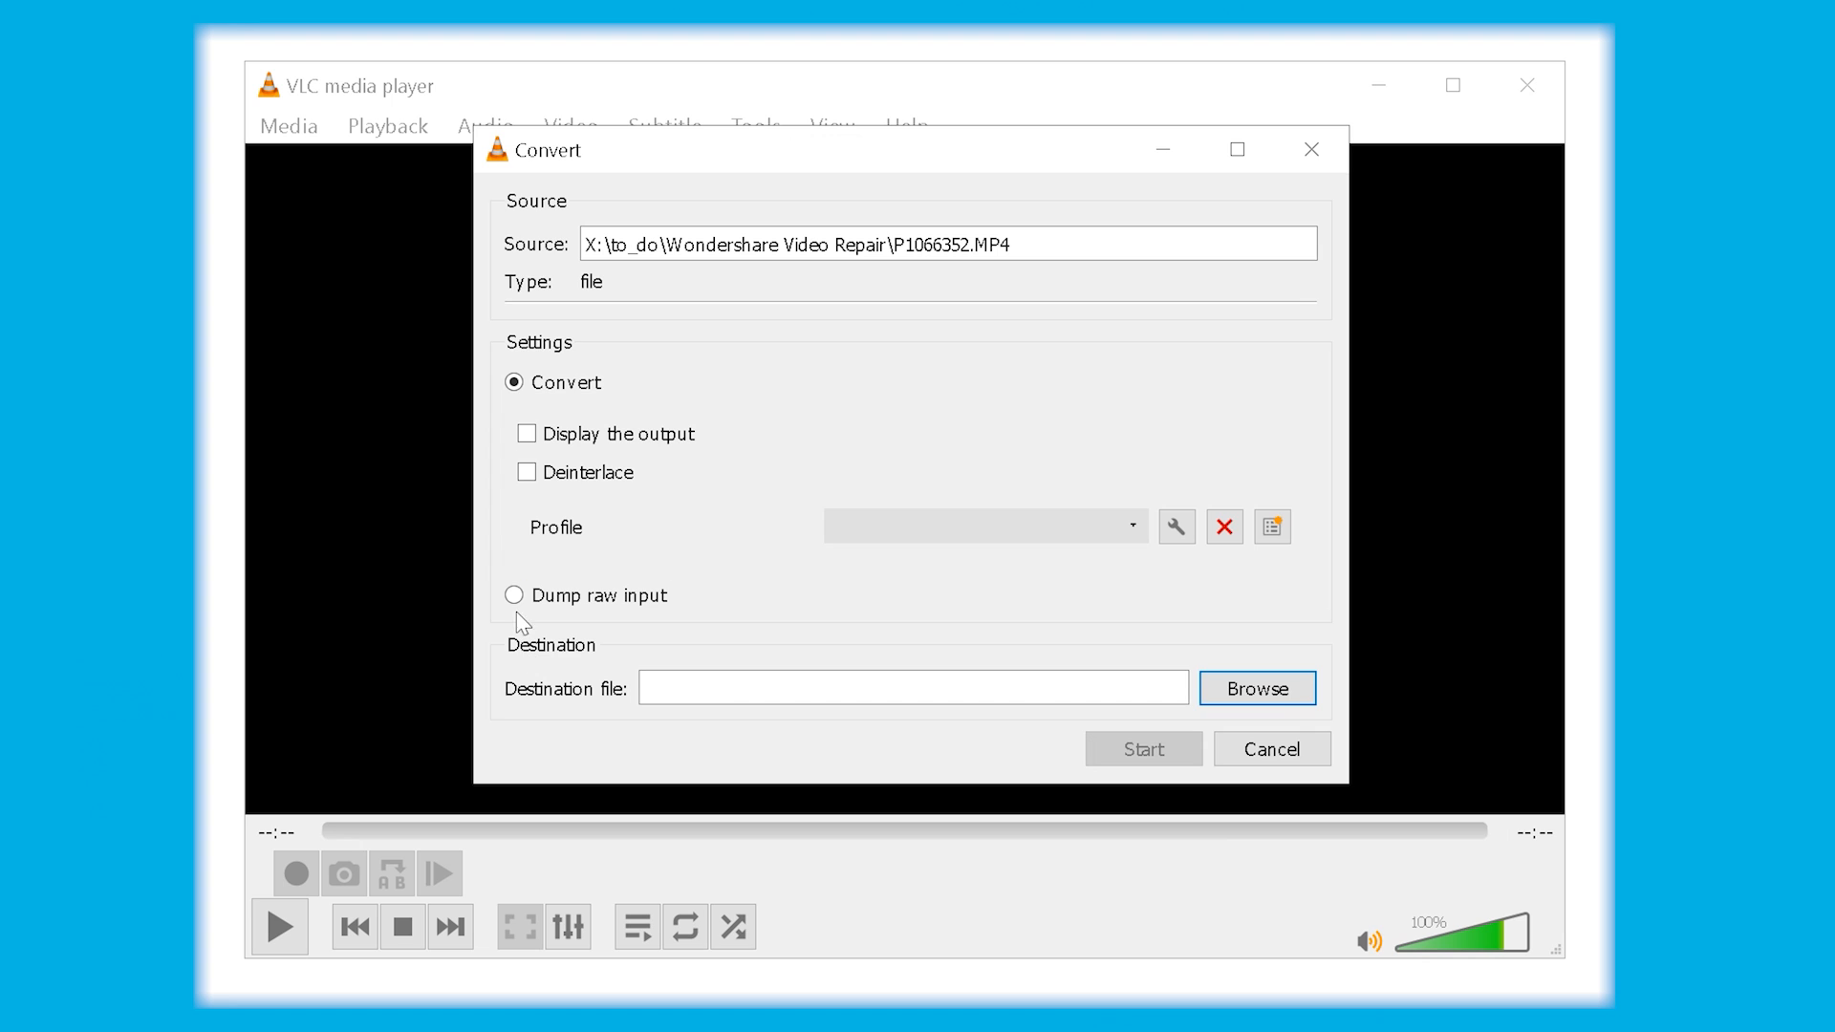
{"action": "left_click", "coordinate": [1257, 688]}
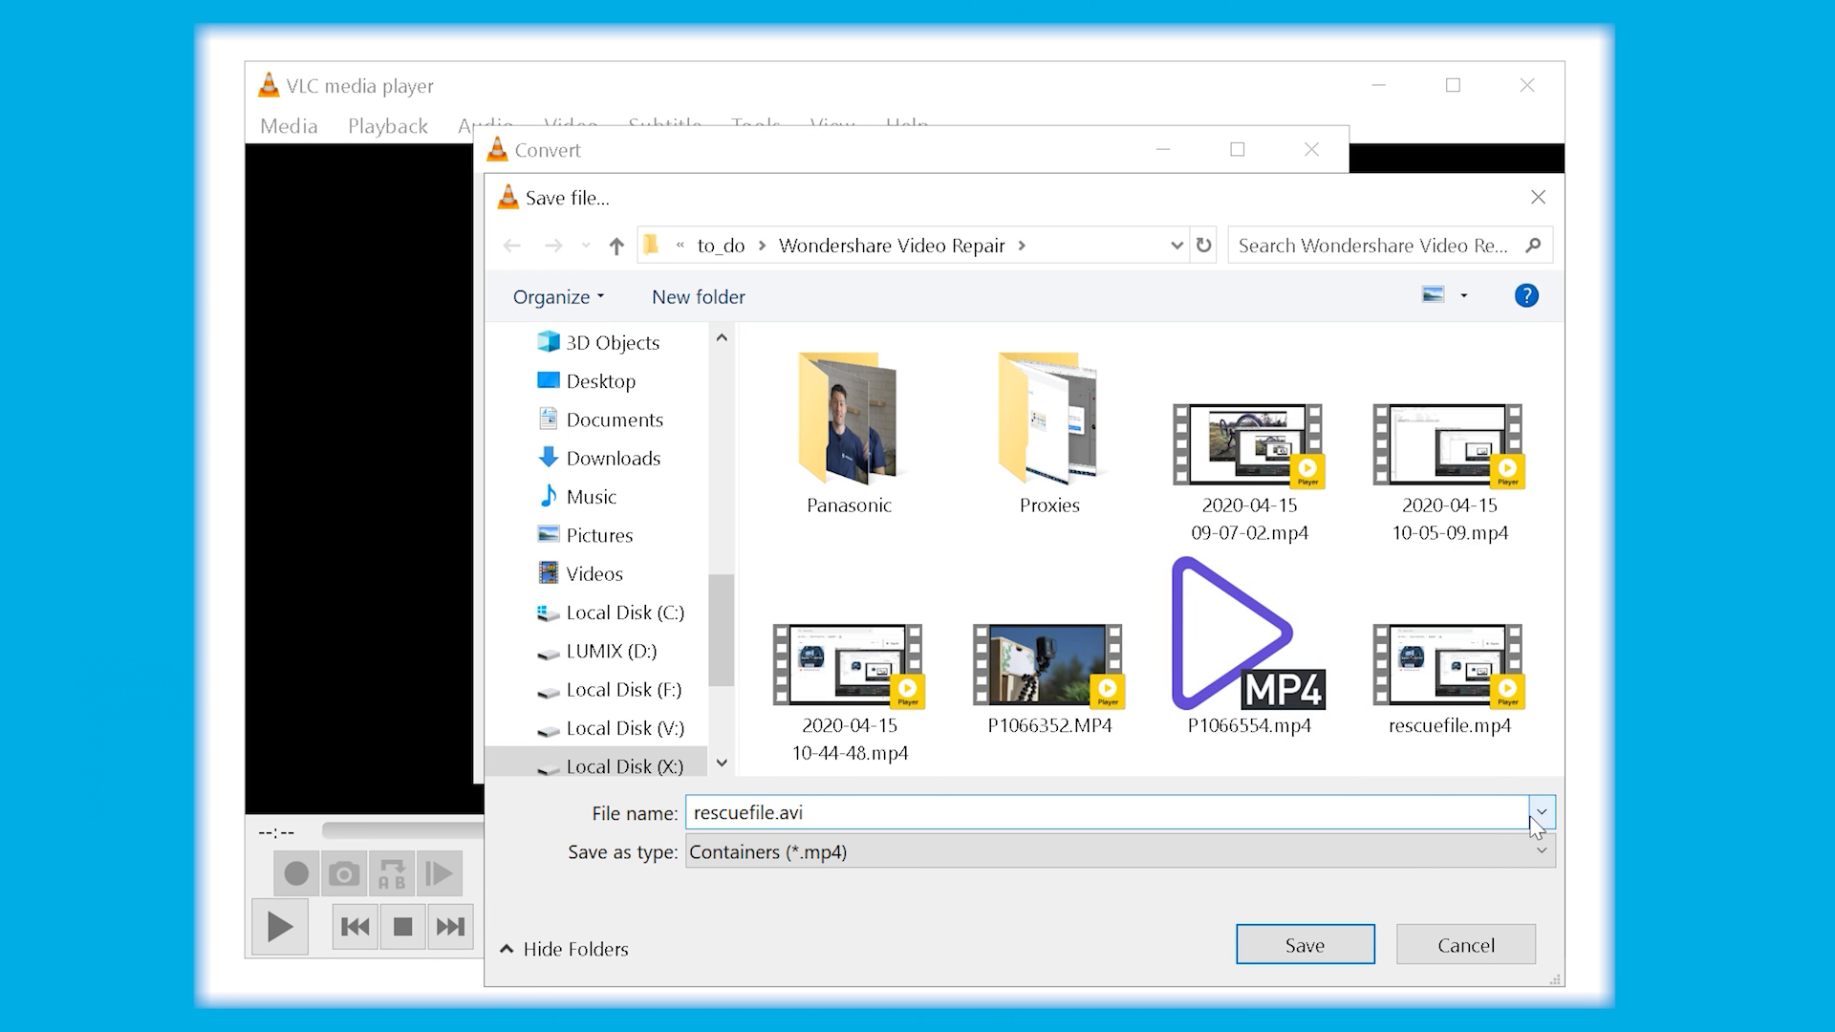
{"action": "left_click", "coordinate": [1303, 944]}
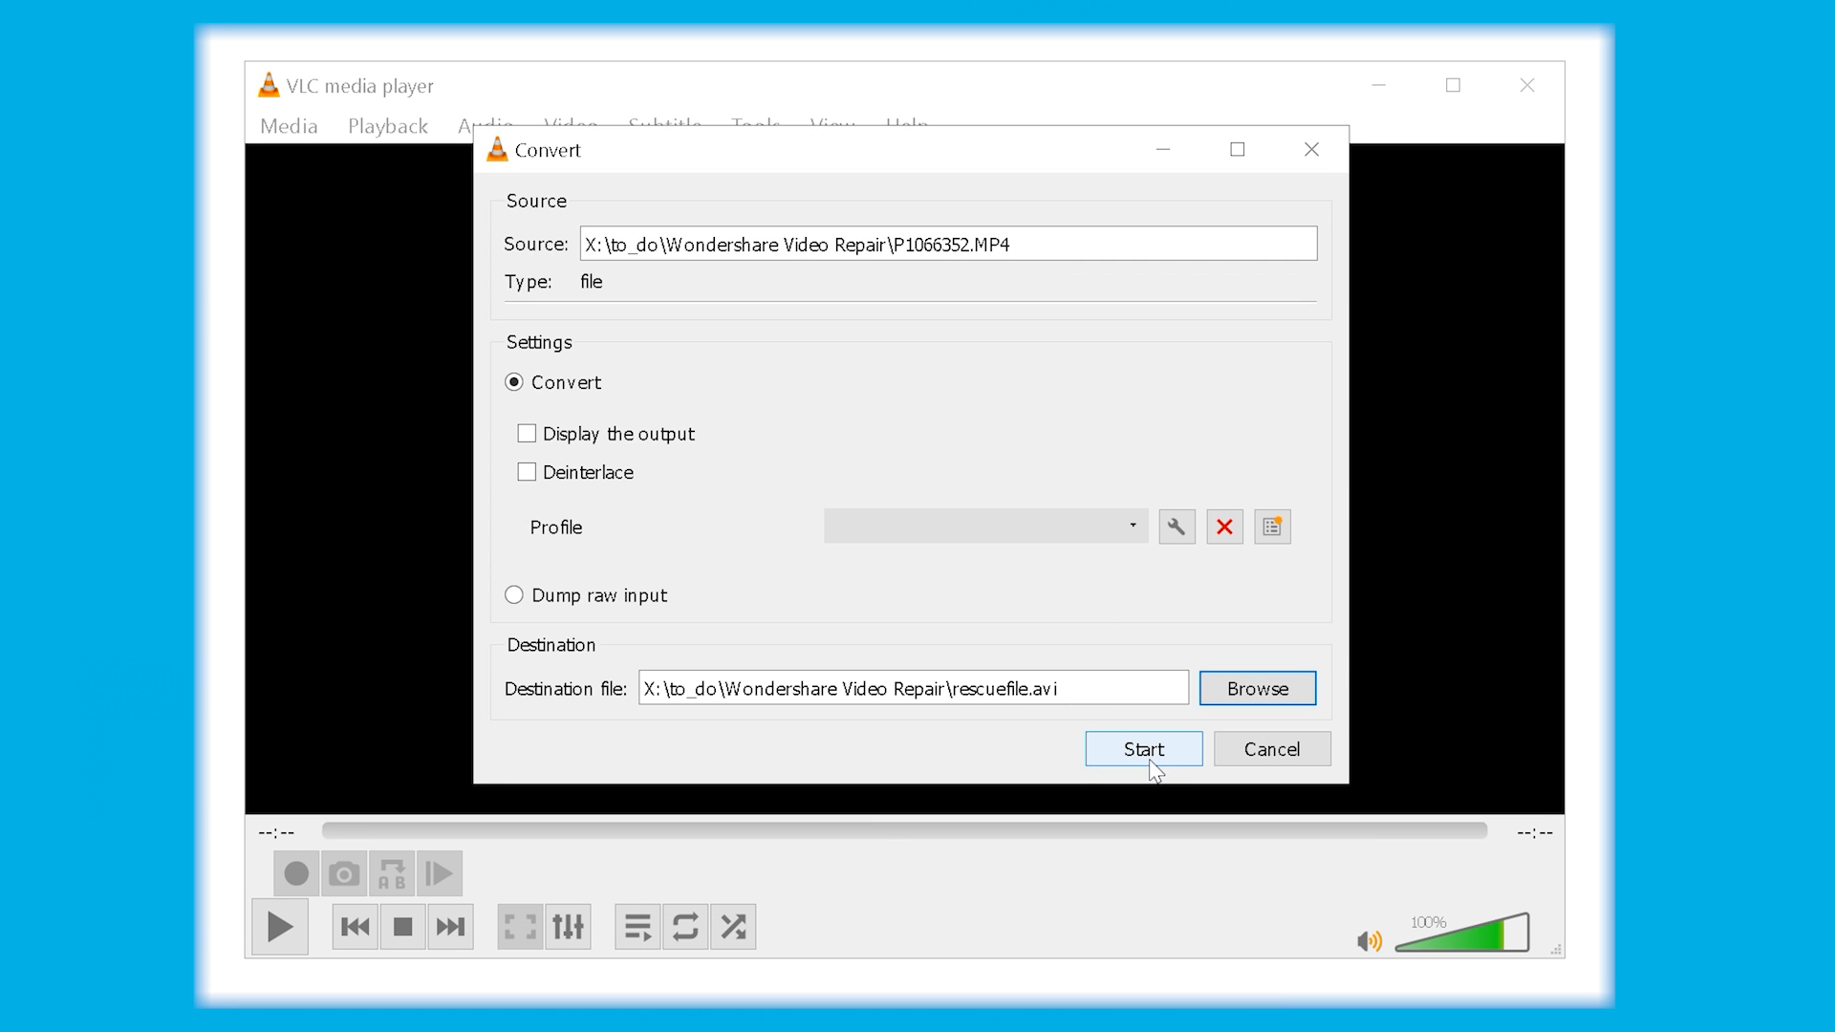
{"action": "left_click", "coordinate": [1143, 748]}
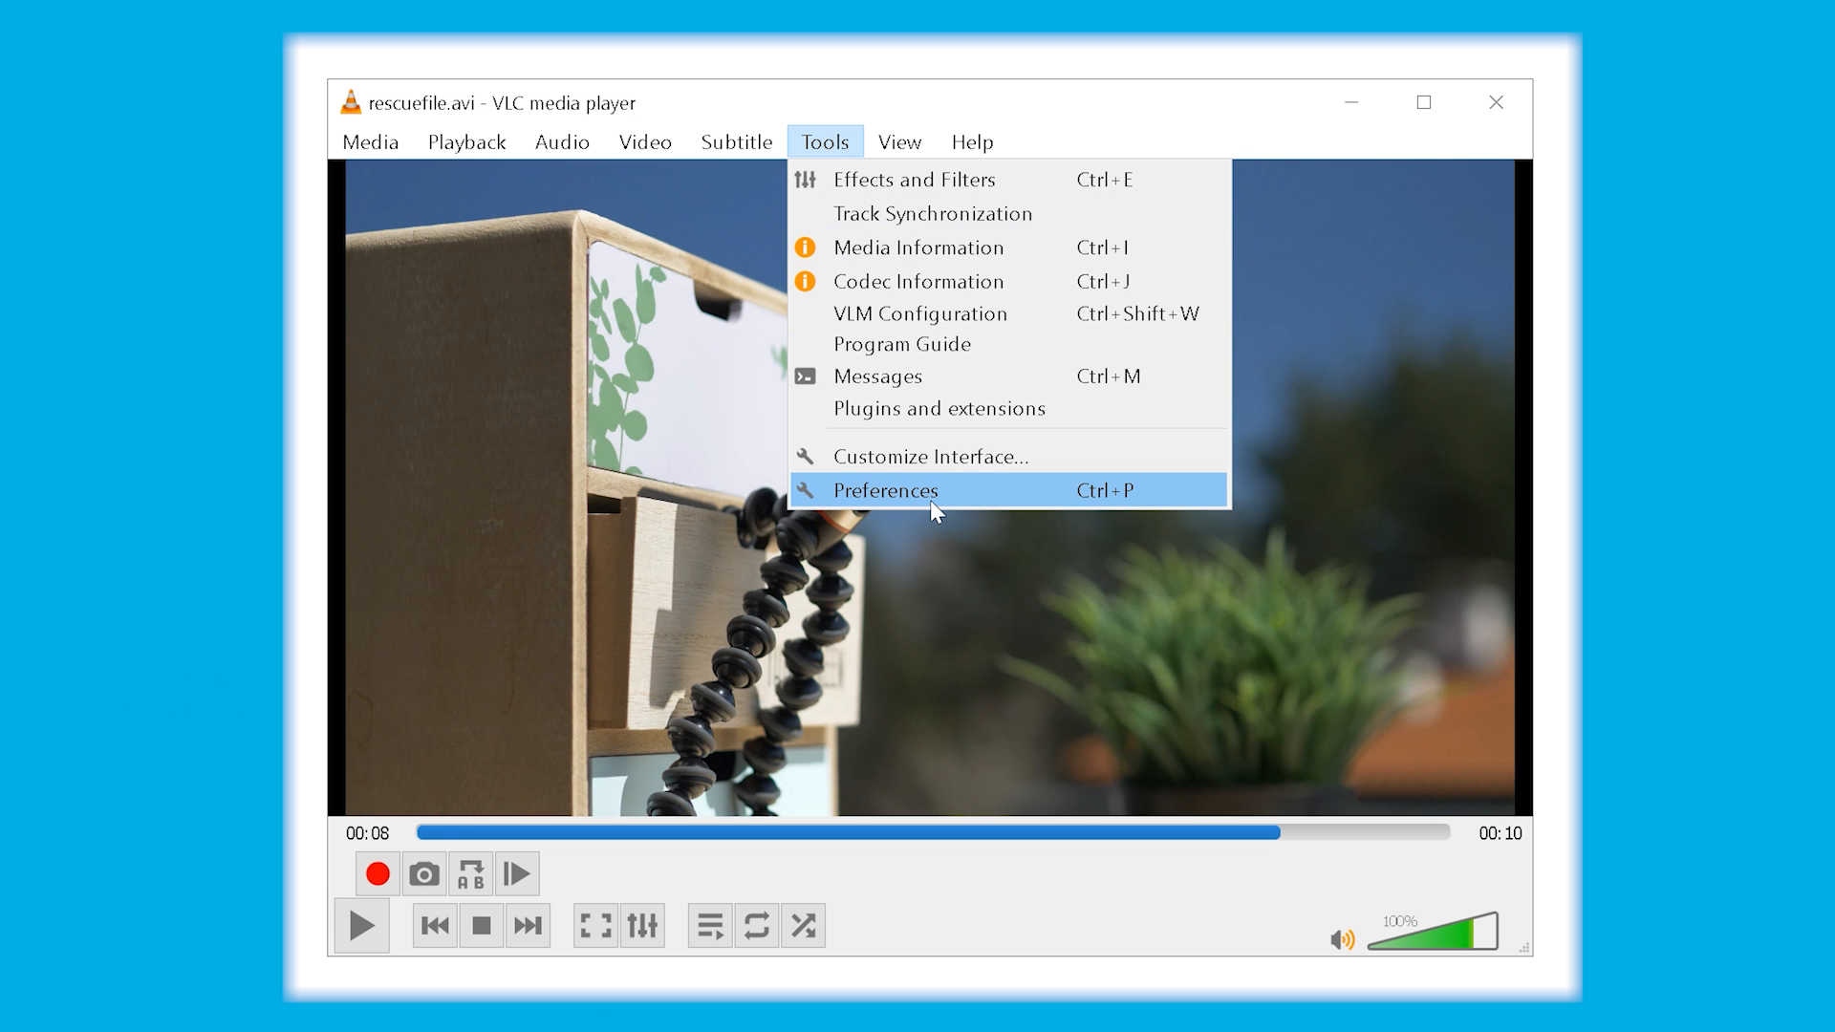
Open VLC Preferences at Input / Codecs to reach the damaged AVI file setting
{"action": "left_click", "coordinate": [887, 490]}
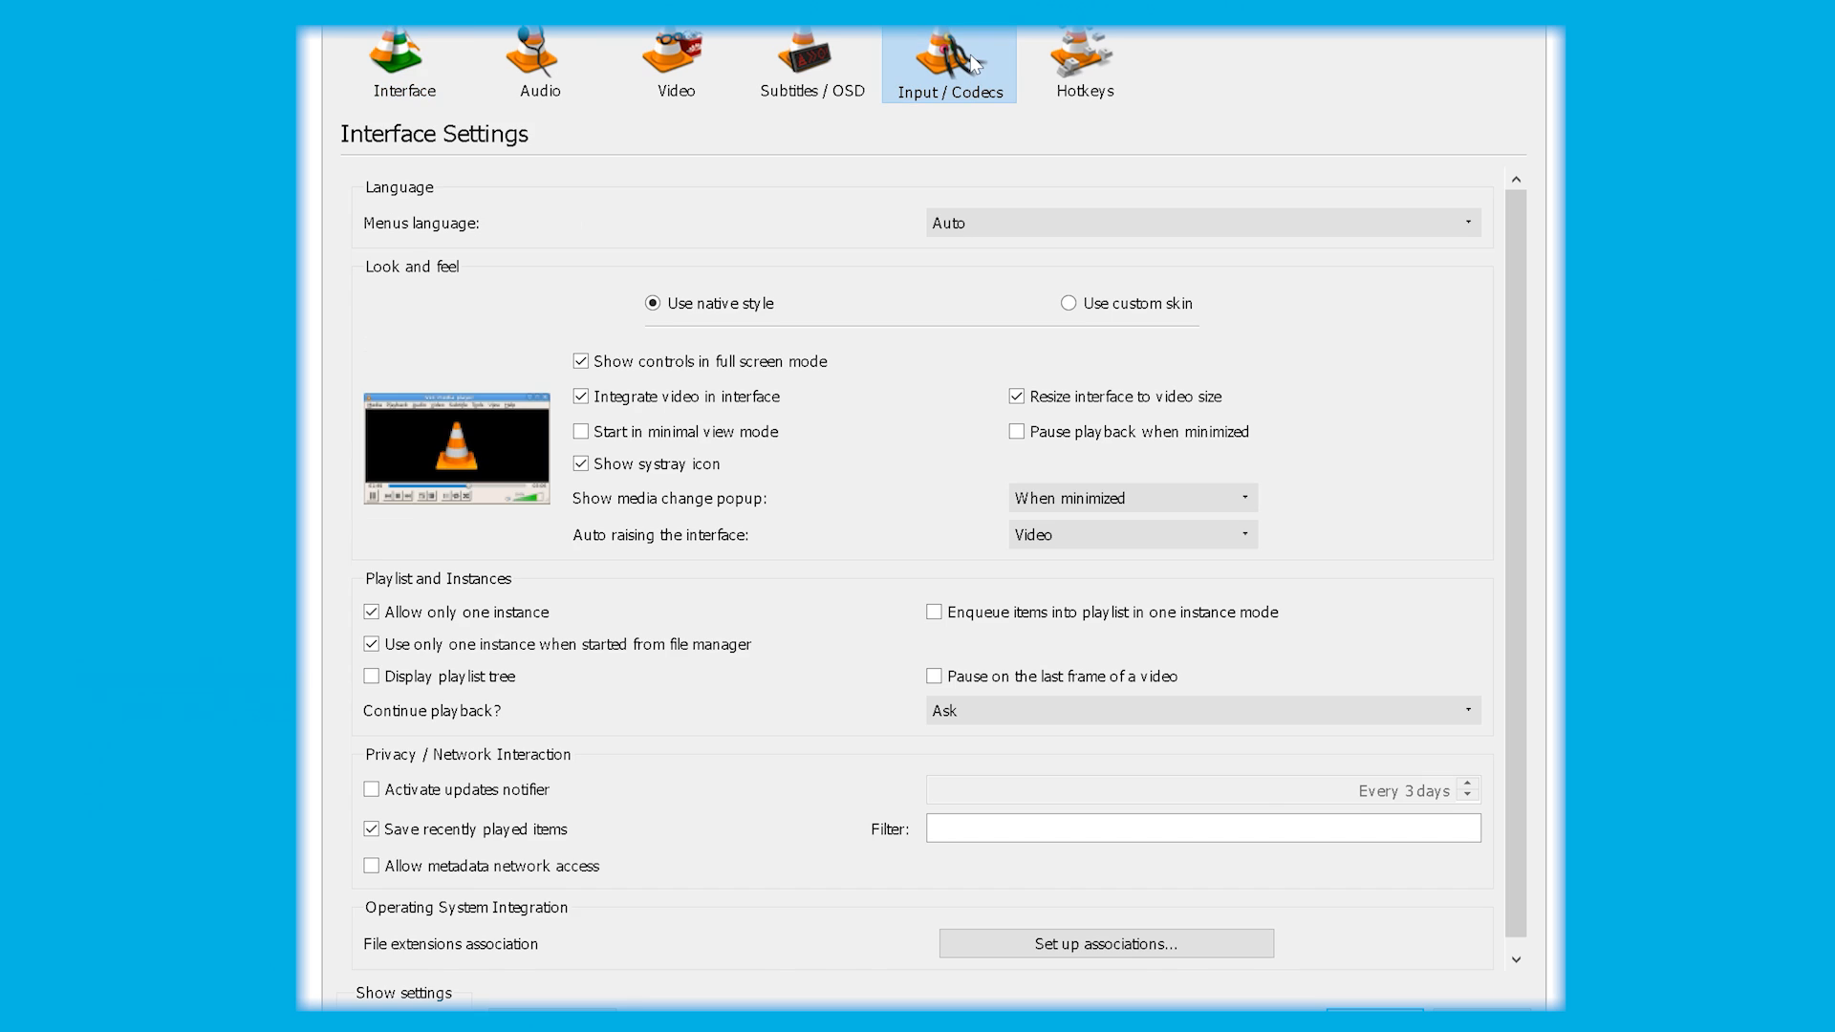
{"action": "left_click", "coordinate": [950, 59]}
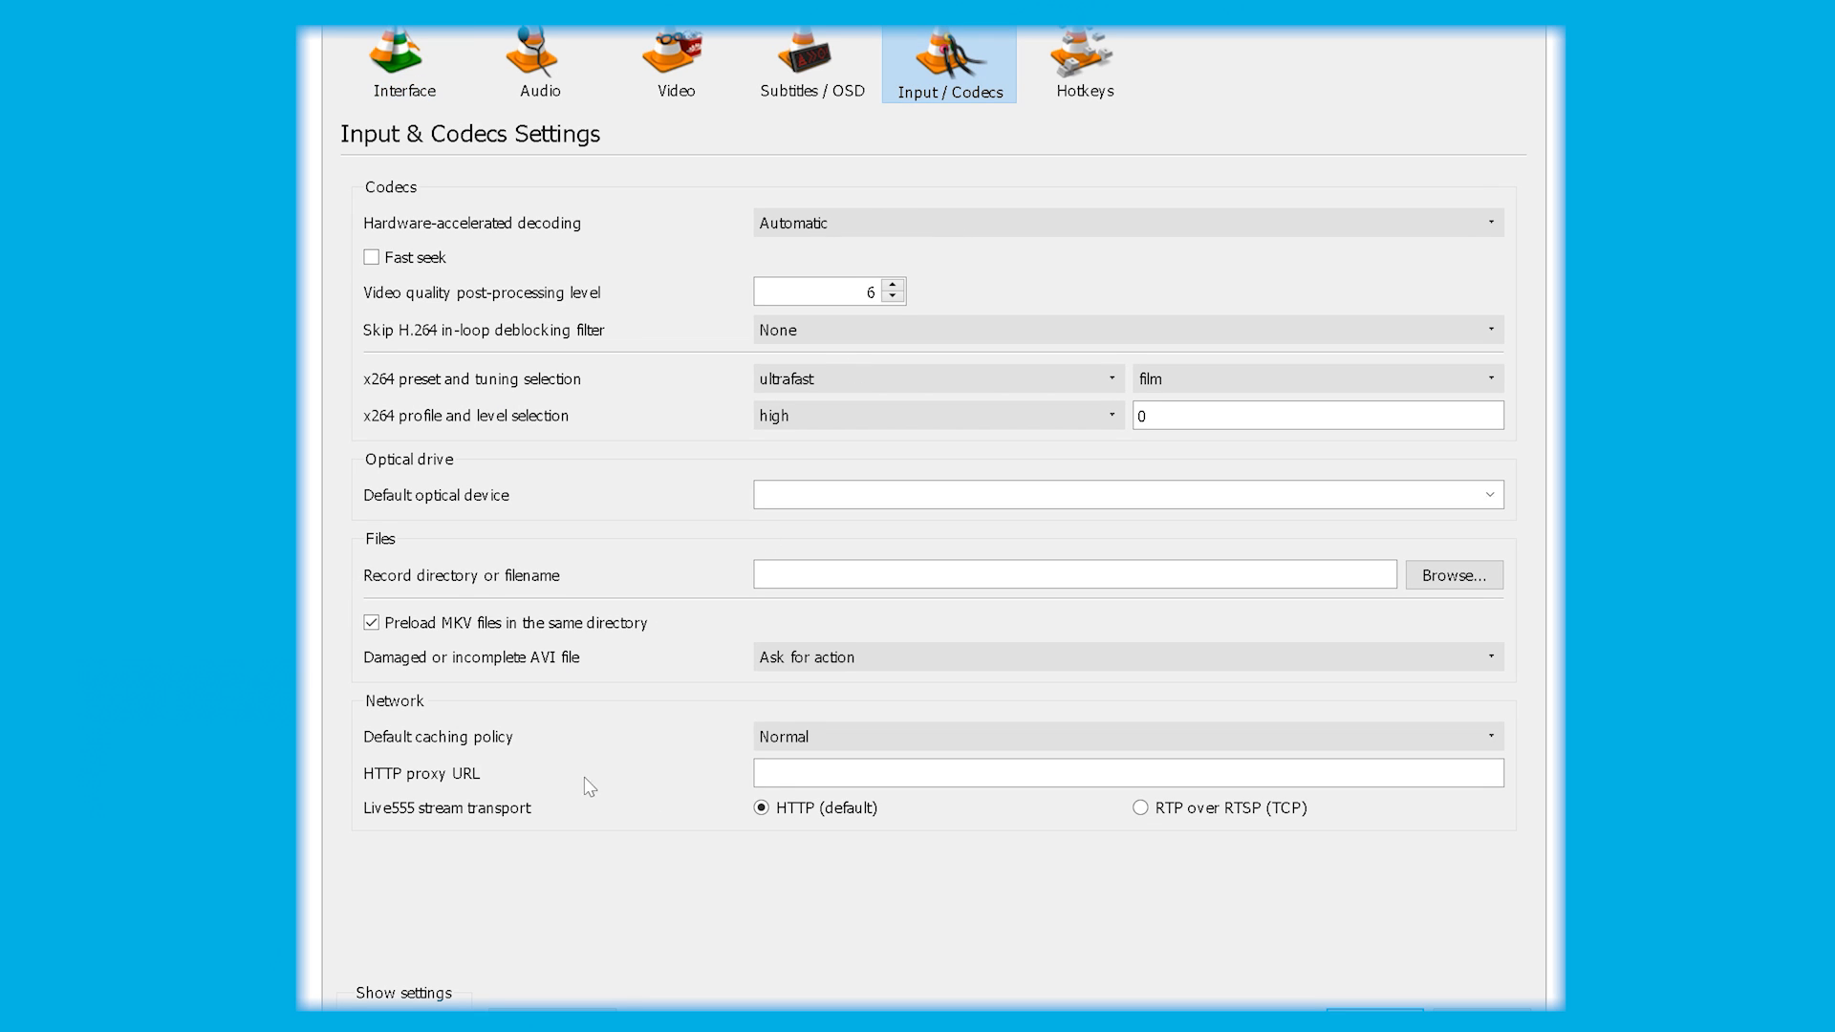
{"action": "mouse_move", "coordinate": [723, 661]}
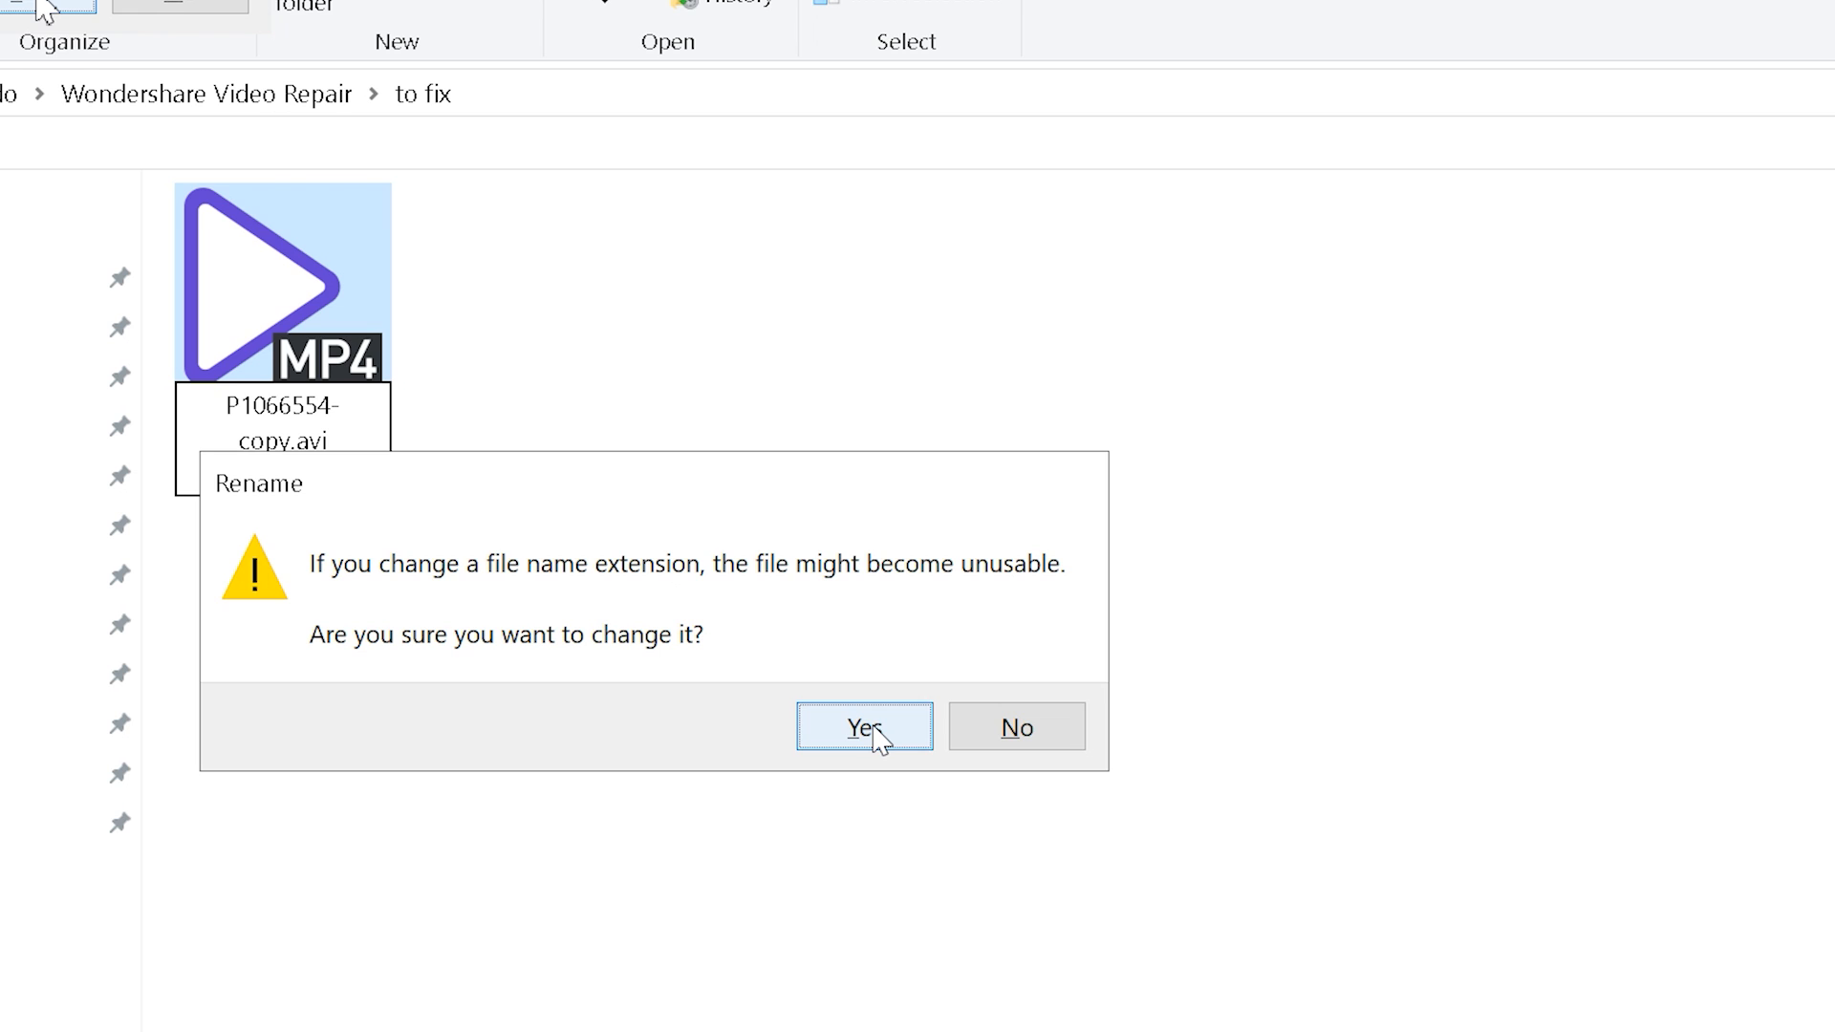
Accept the extension change to P1066554-copy.avi, then open the Recoverit Video Repair page
{"action": "left_click", "coordinate": [861, 726]}
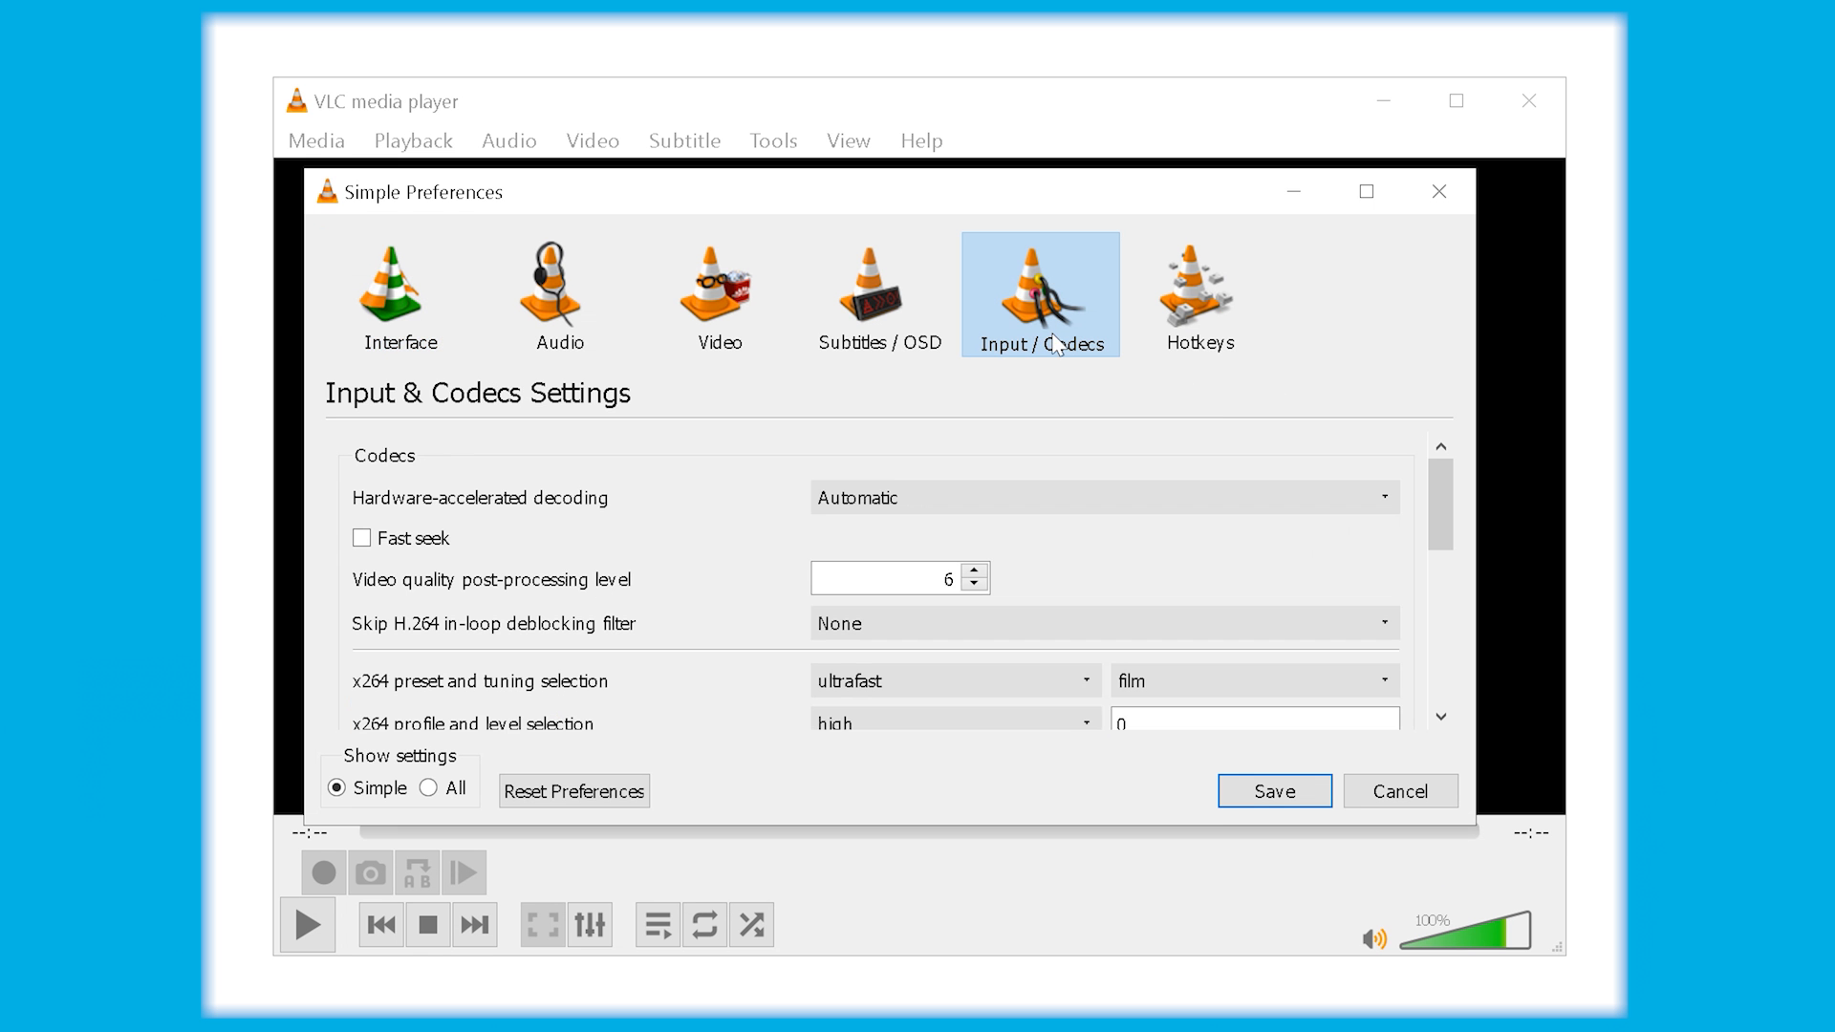
{"action": "scroll", "scroll_direction": "down", "scroll_amount": 3}
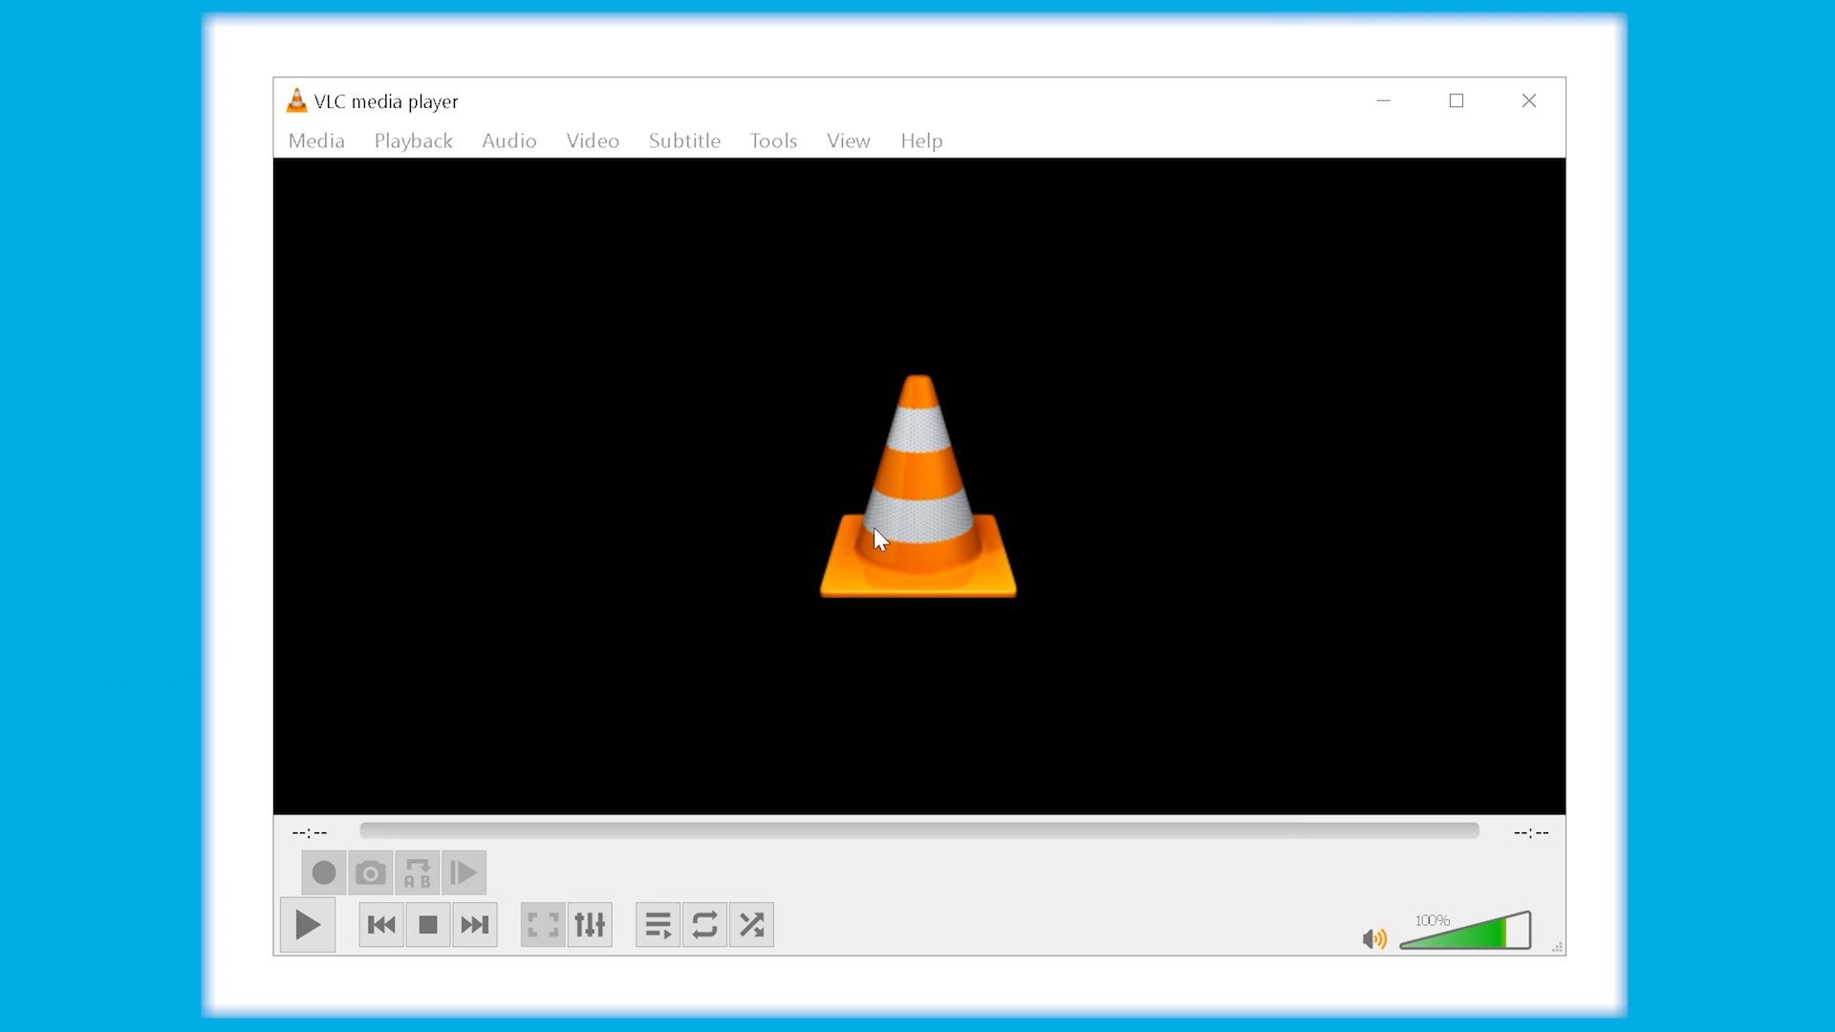
{"action": "left_click", "coordinate": [306, 925]}
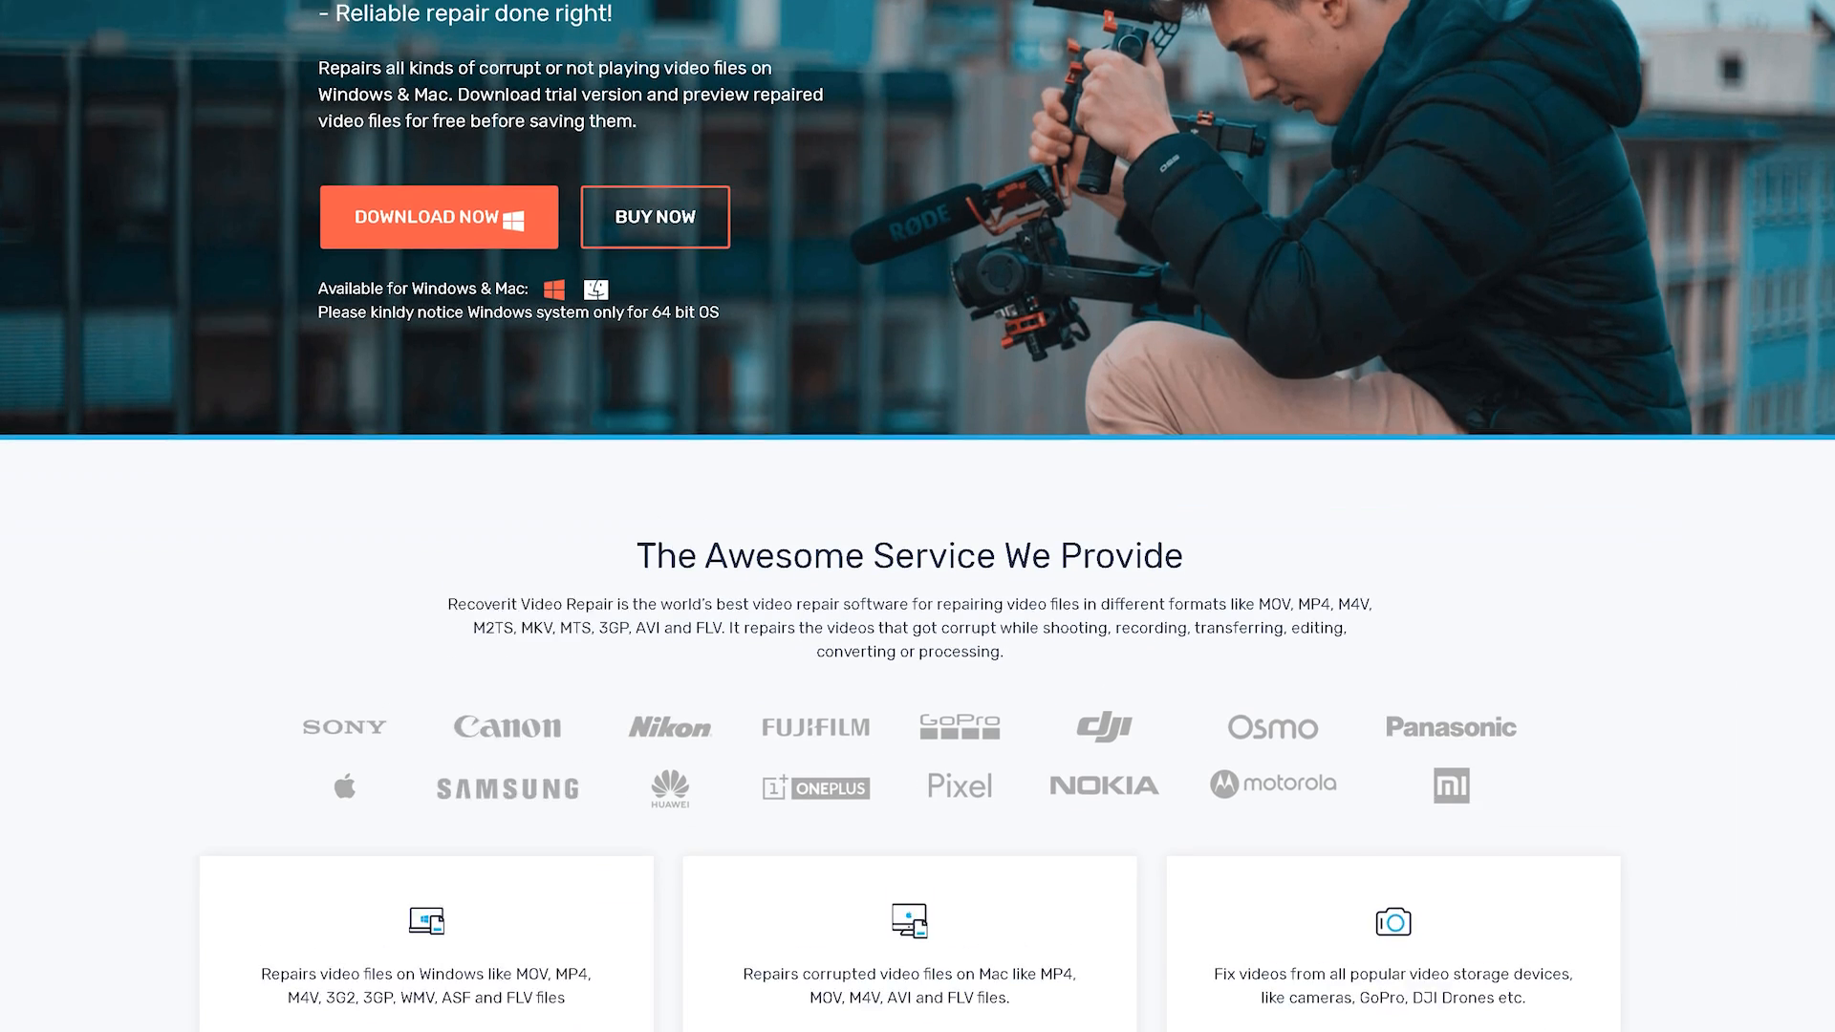
{"action": "scroll", "scroll_direction": "down", "scroll_amount": 3}
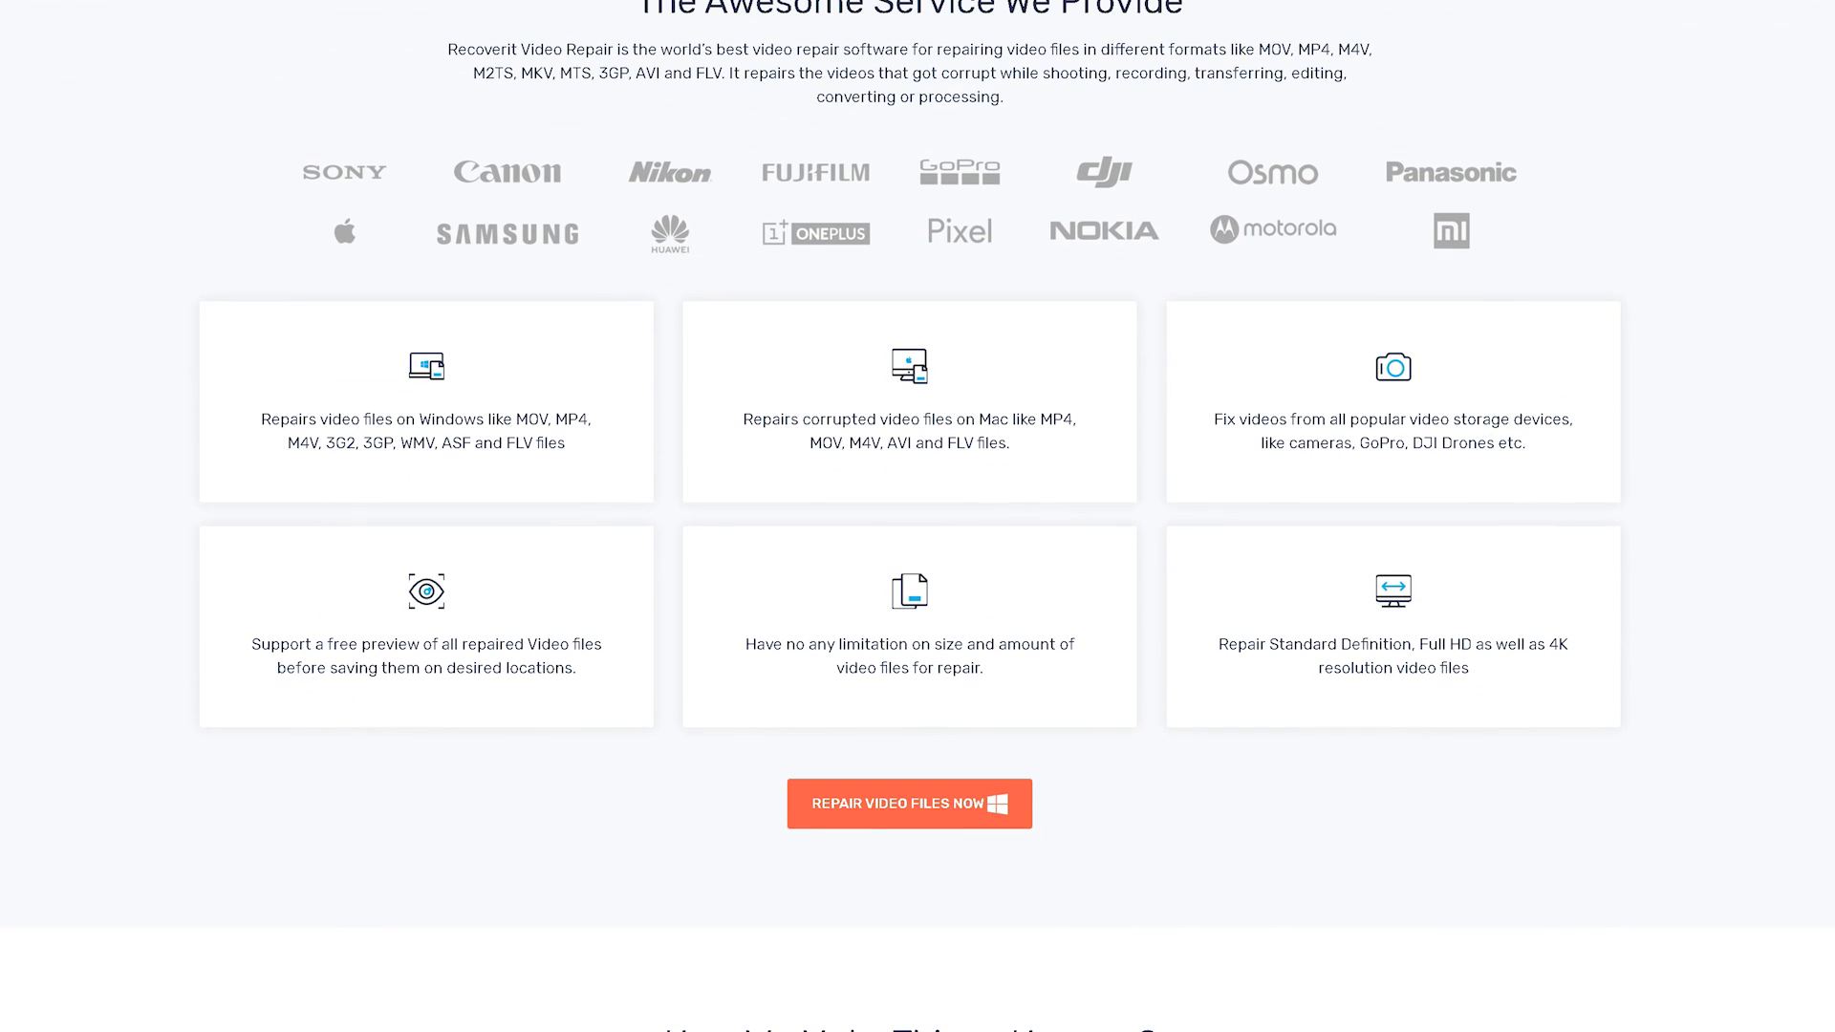
{"action": "scroll", "scroll_direction": "down", "scroll_amount": 3}
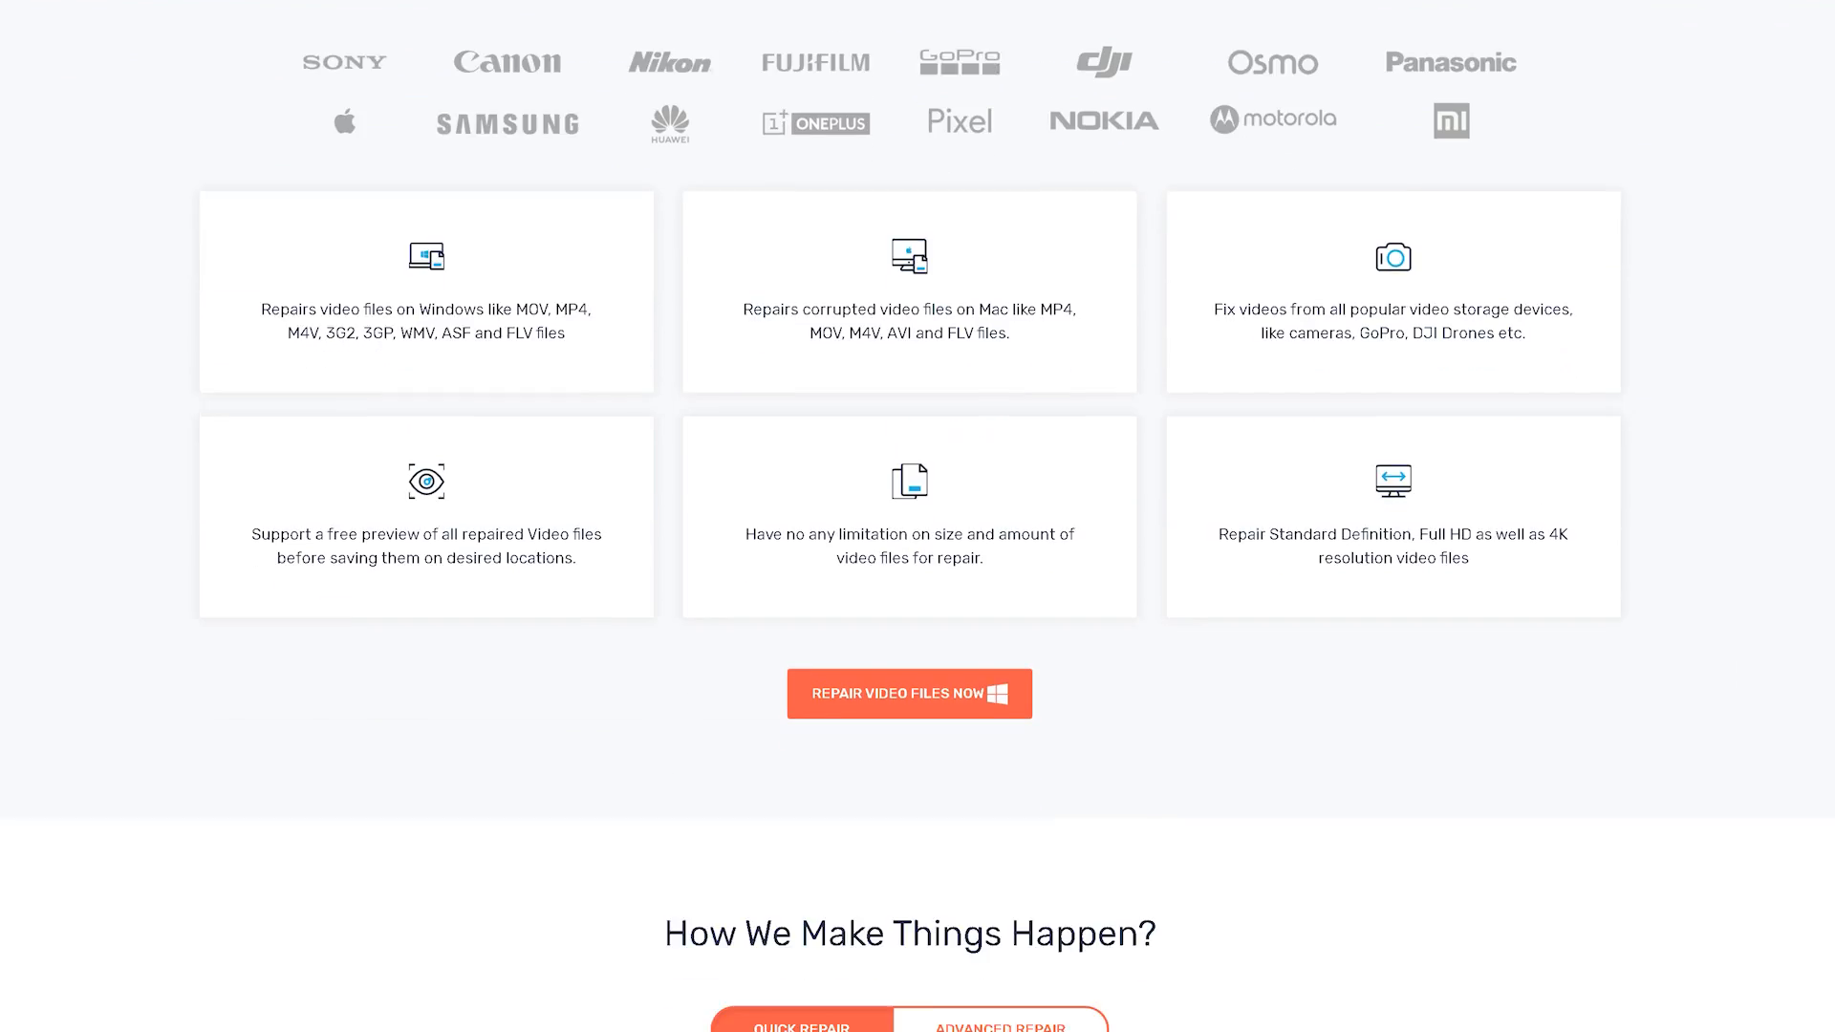
{"action": "scroll", "scroll_direction": "down", "scroll_amount": 3}
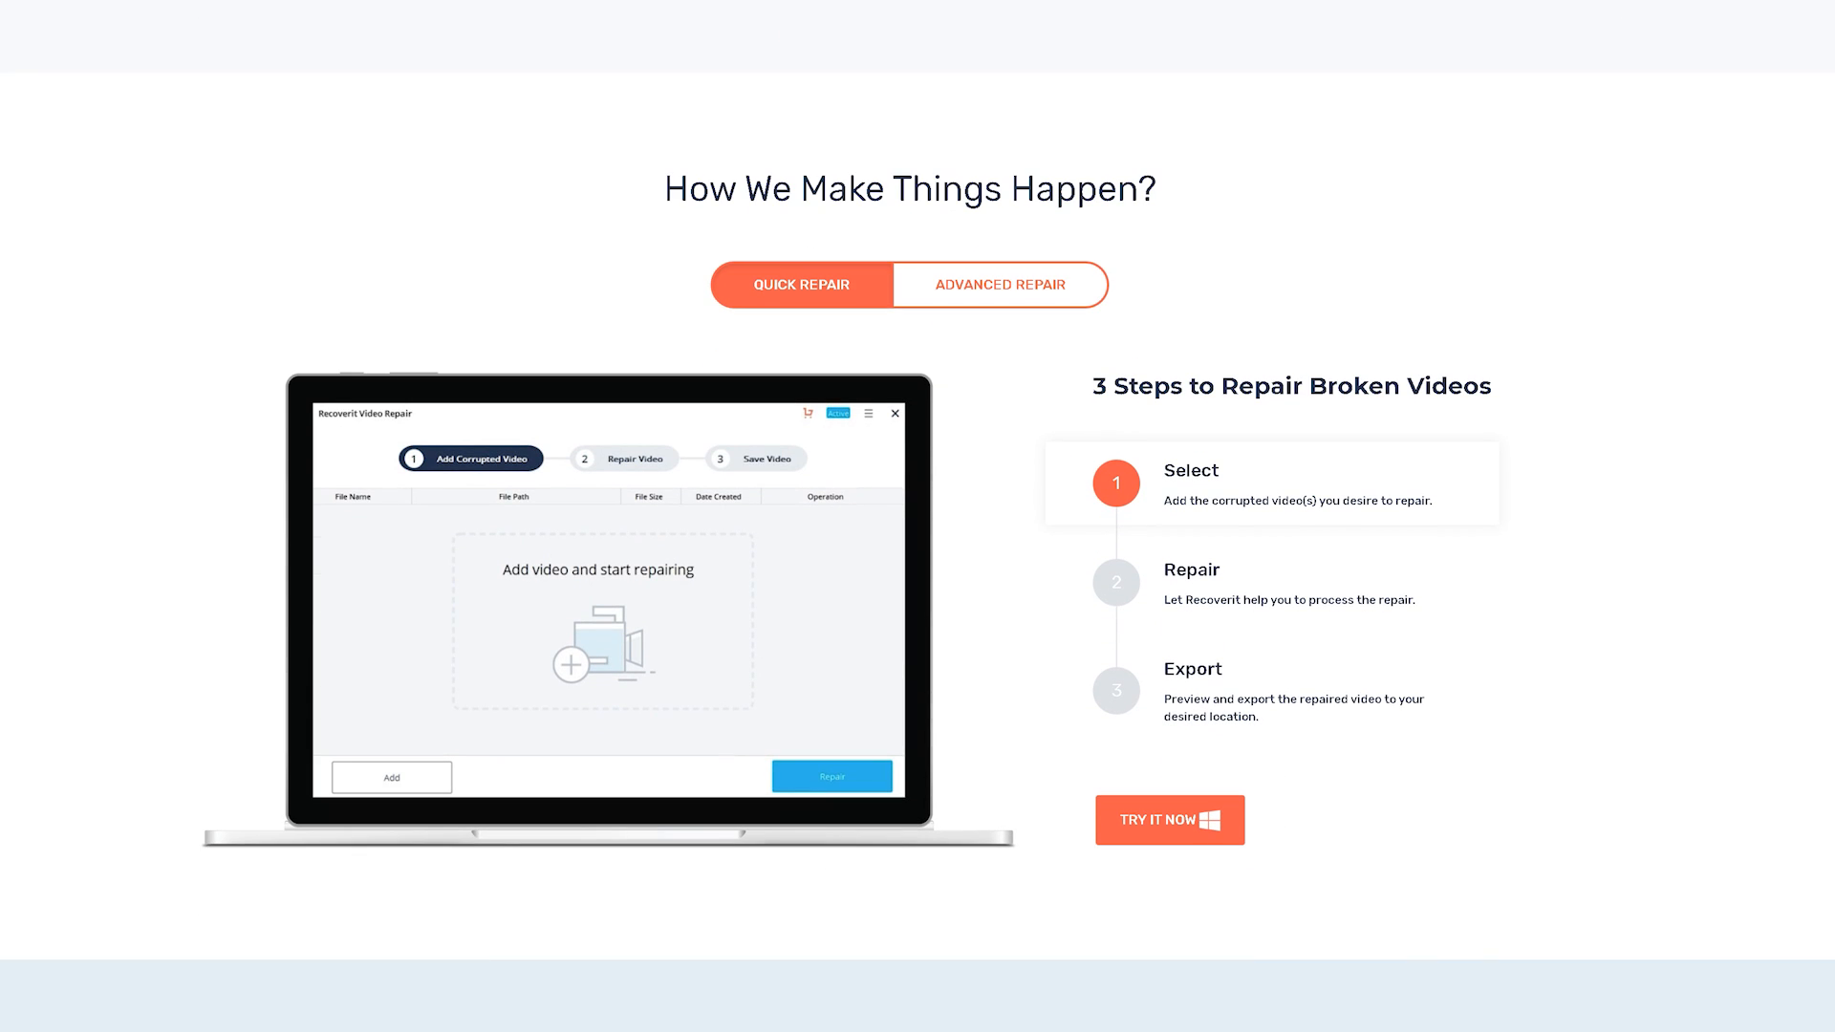
{"action": "scroll", "scroll_direction": "down", "scroll_amount": 3}
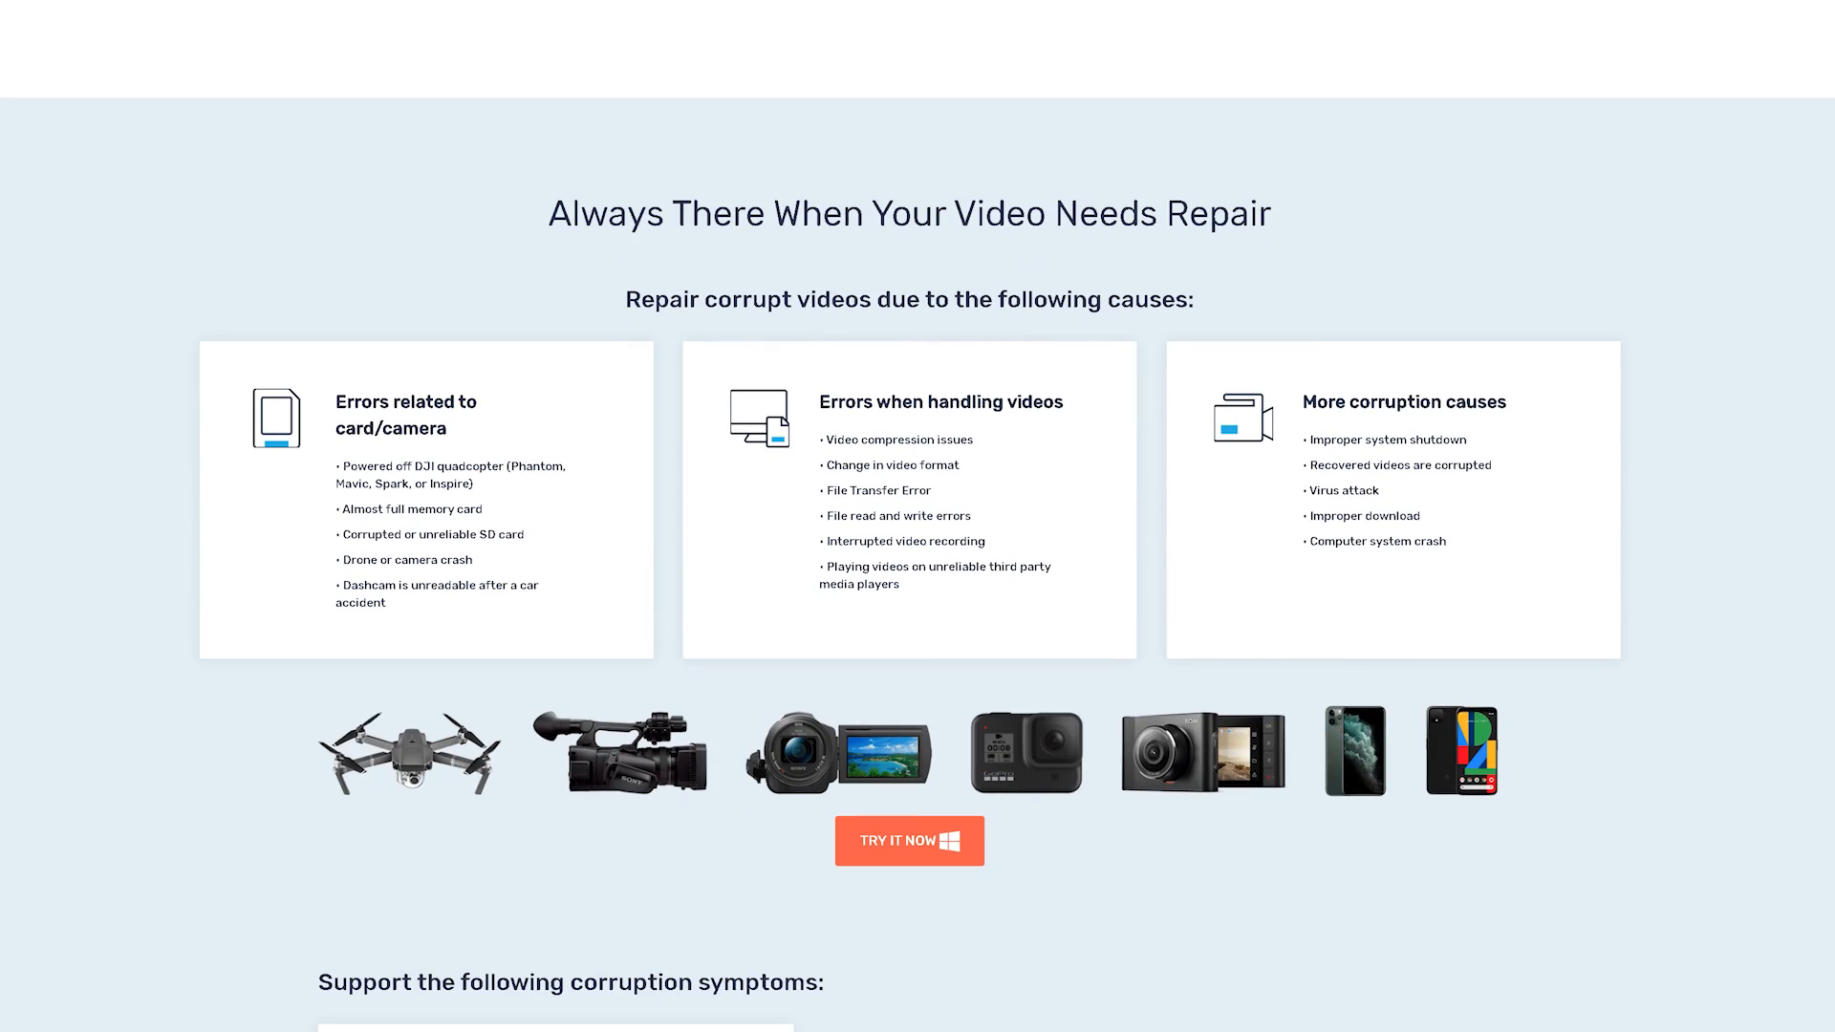
{"action": "scroll", "scroll_direction": "down", "scroll_amount": 3}
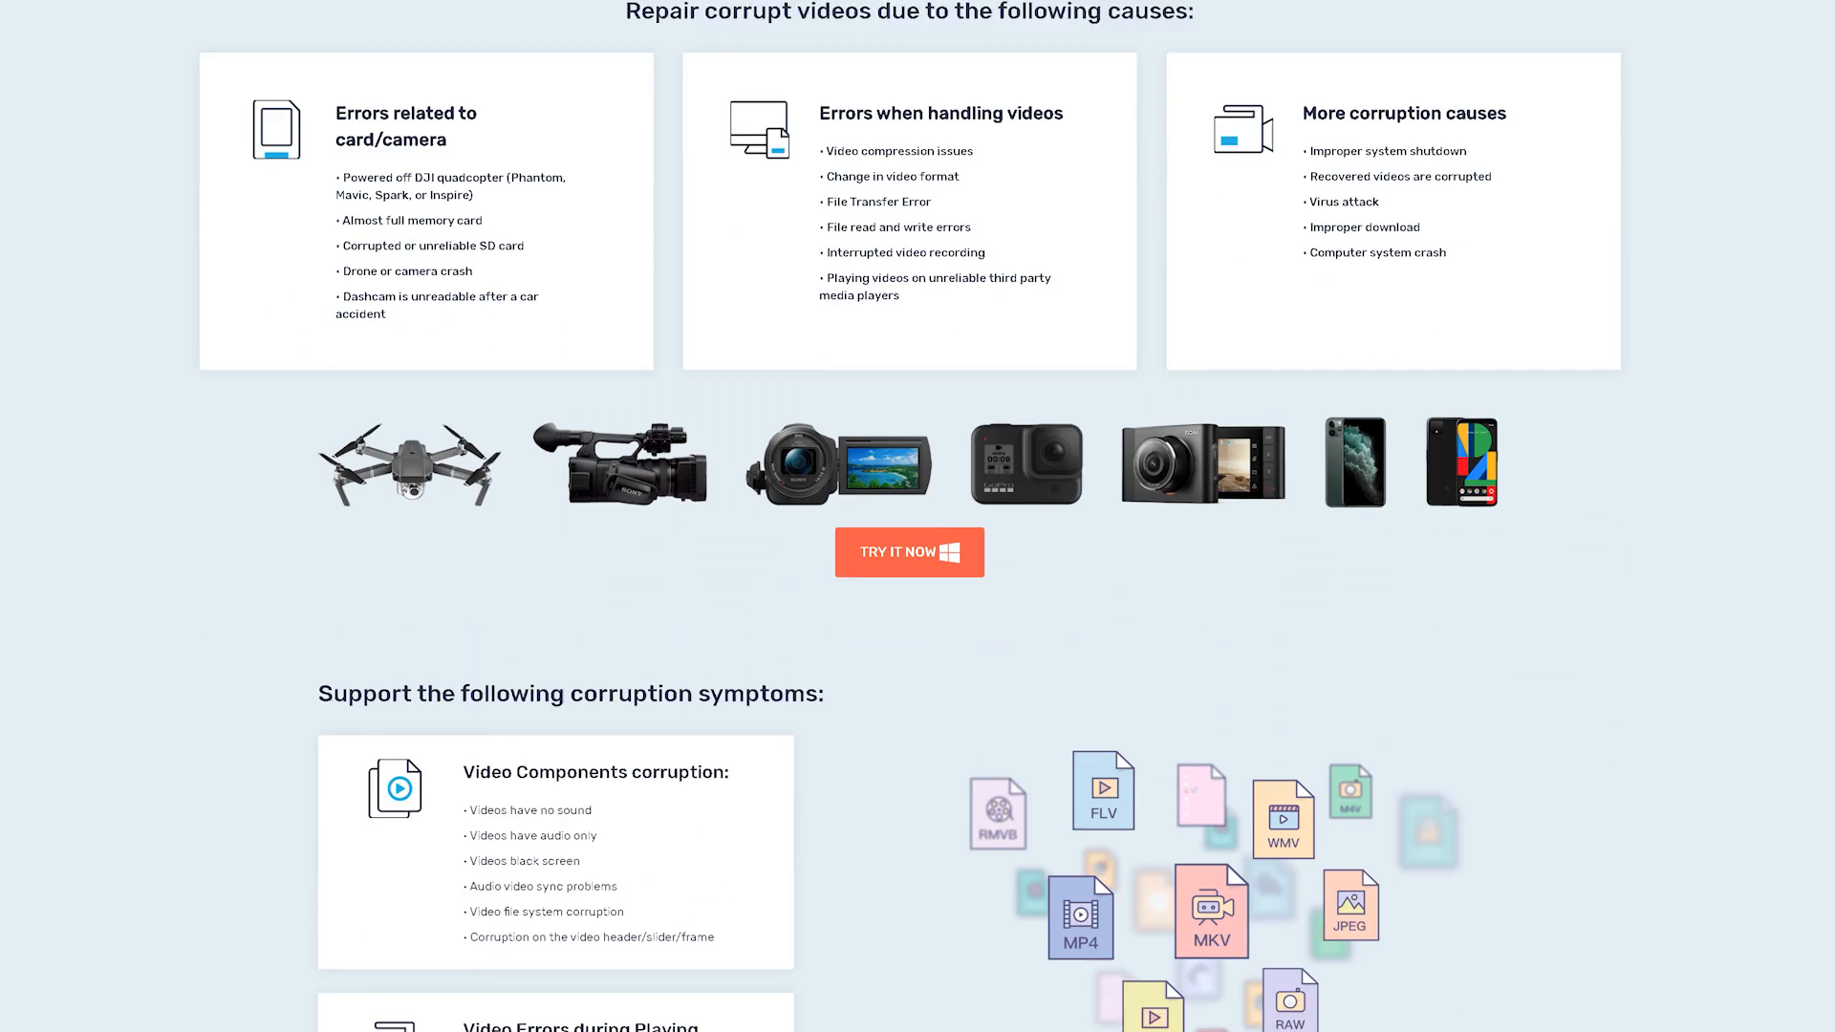
{"action": "scroll", "scroll_direction": "down", "scroll_amount": 3}
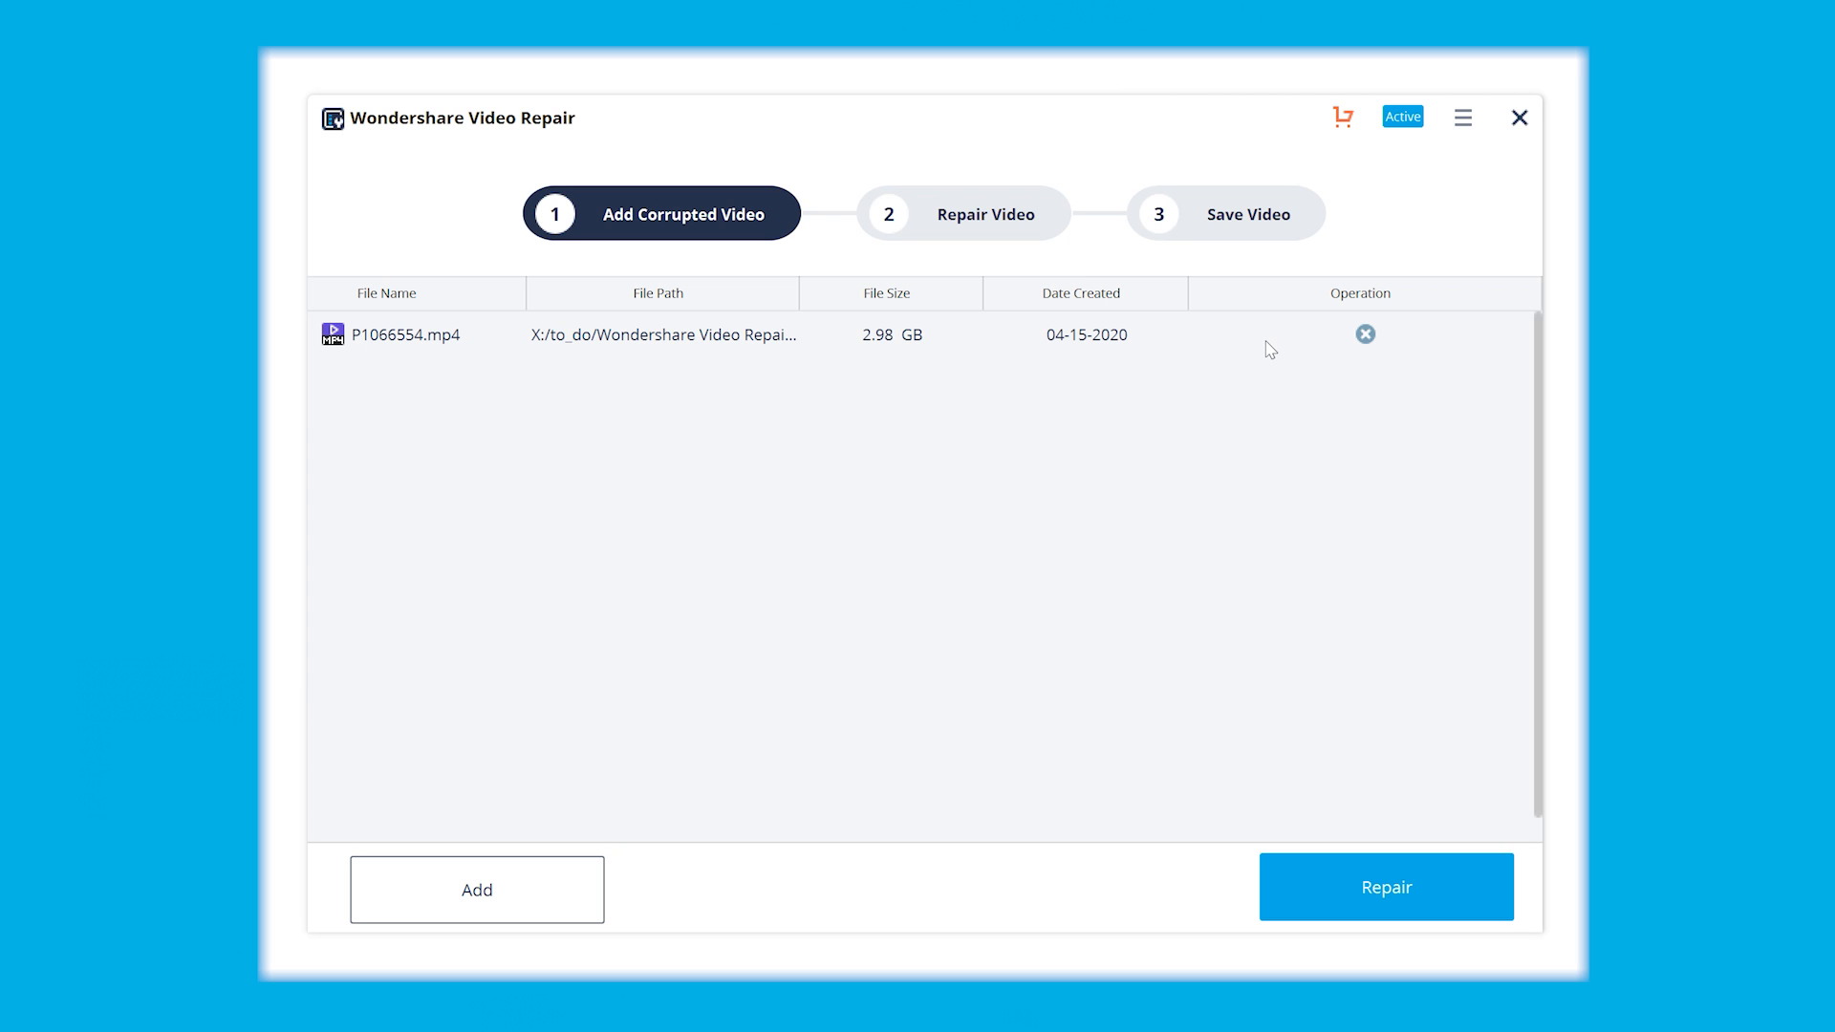
{"action": "mouse_move", "coordinate": [1387, 887]}
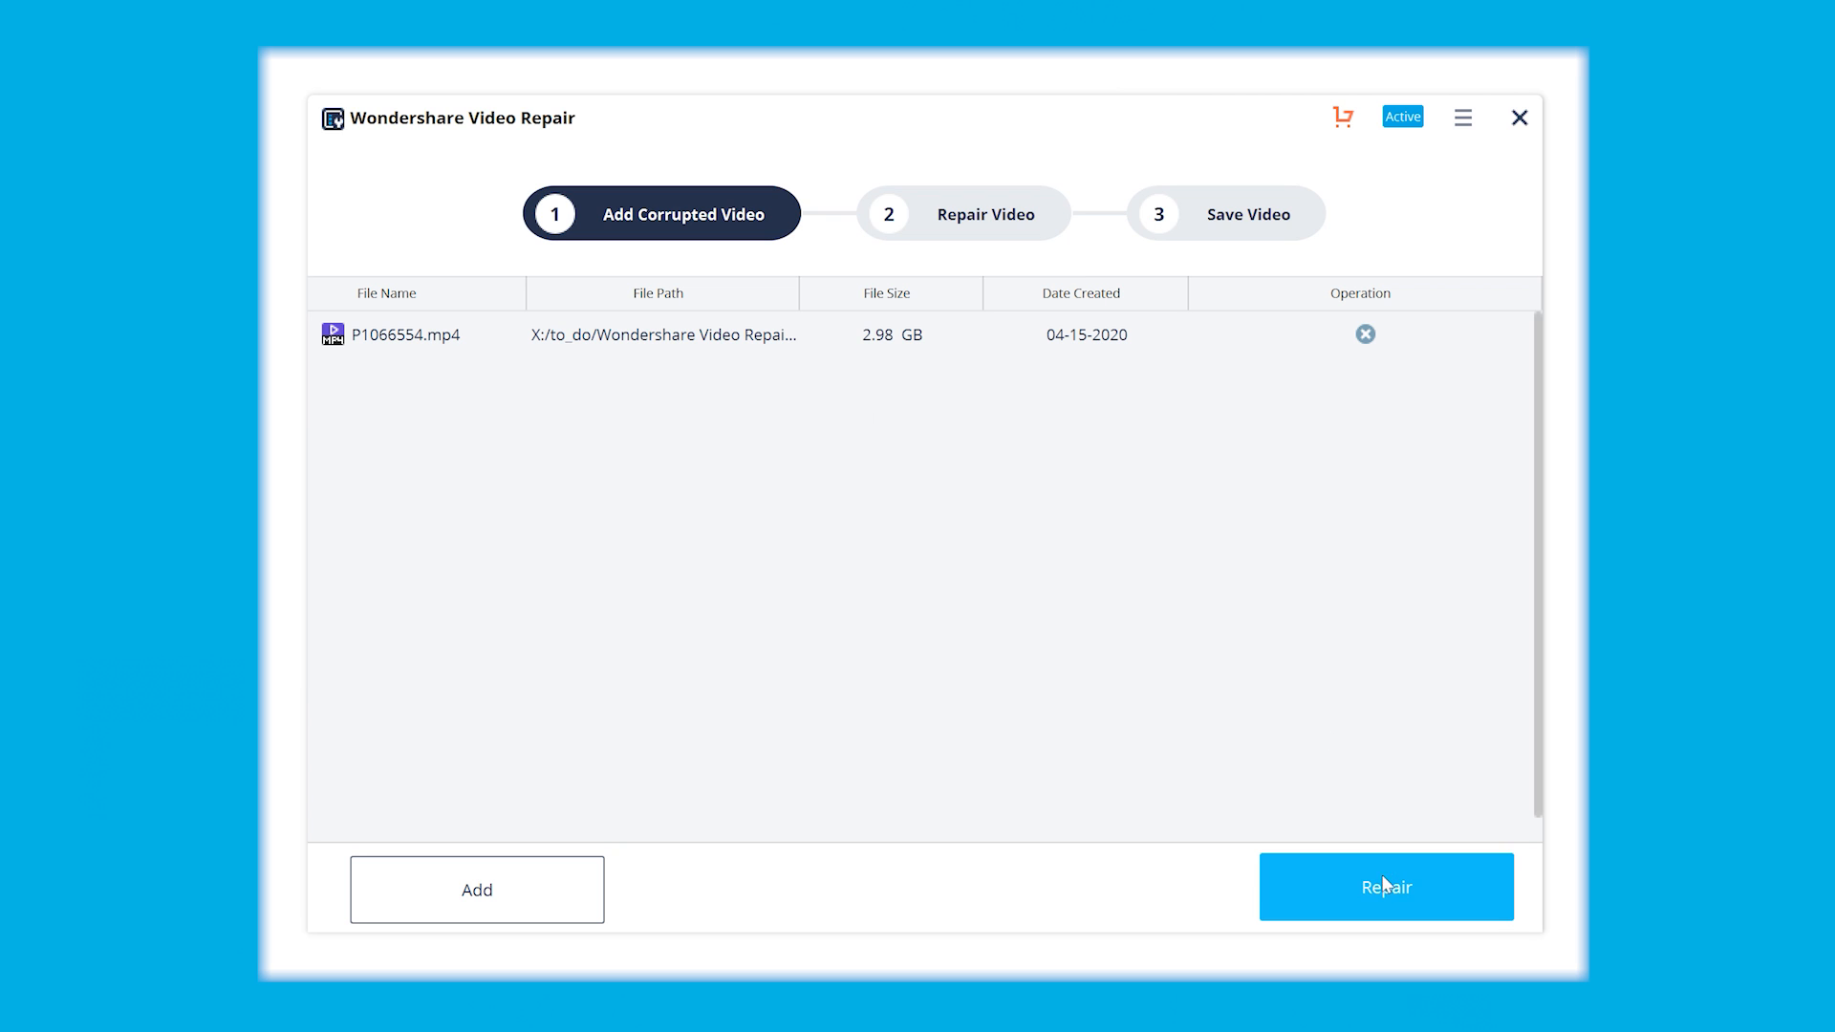
Quick-repair P1066554.mp4, acknowledge success, and preview the repaired footage before closing it
{"action": "left_click", "coordinate": [1386, 888]}
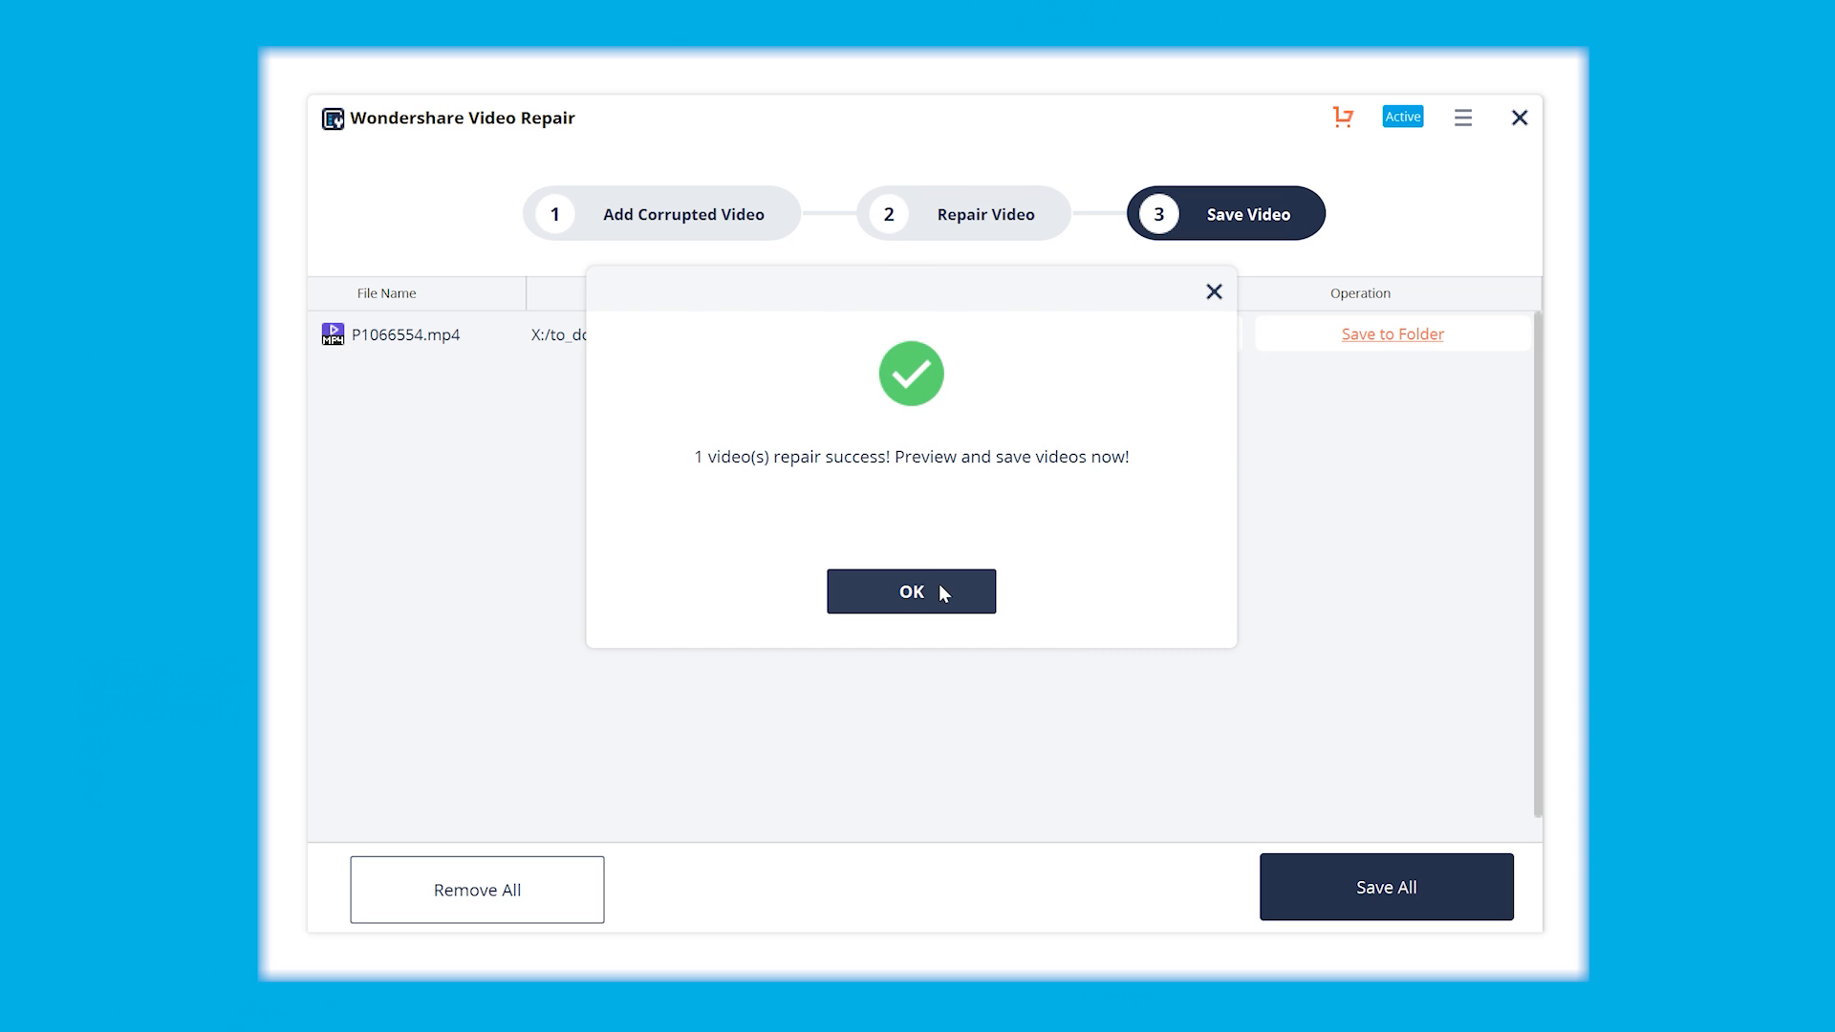
{"action": "left_click", "coordinate": [912, 592]}
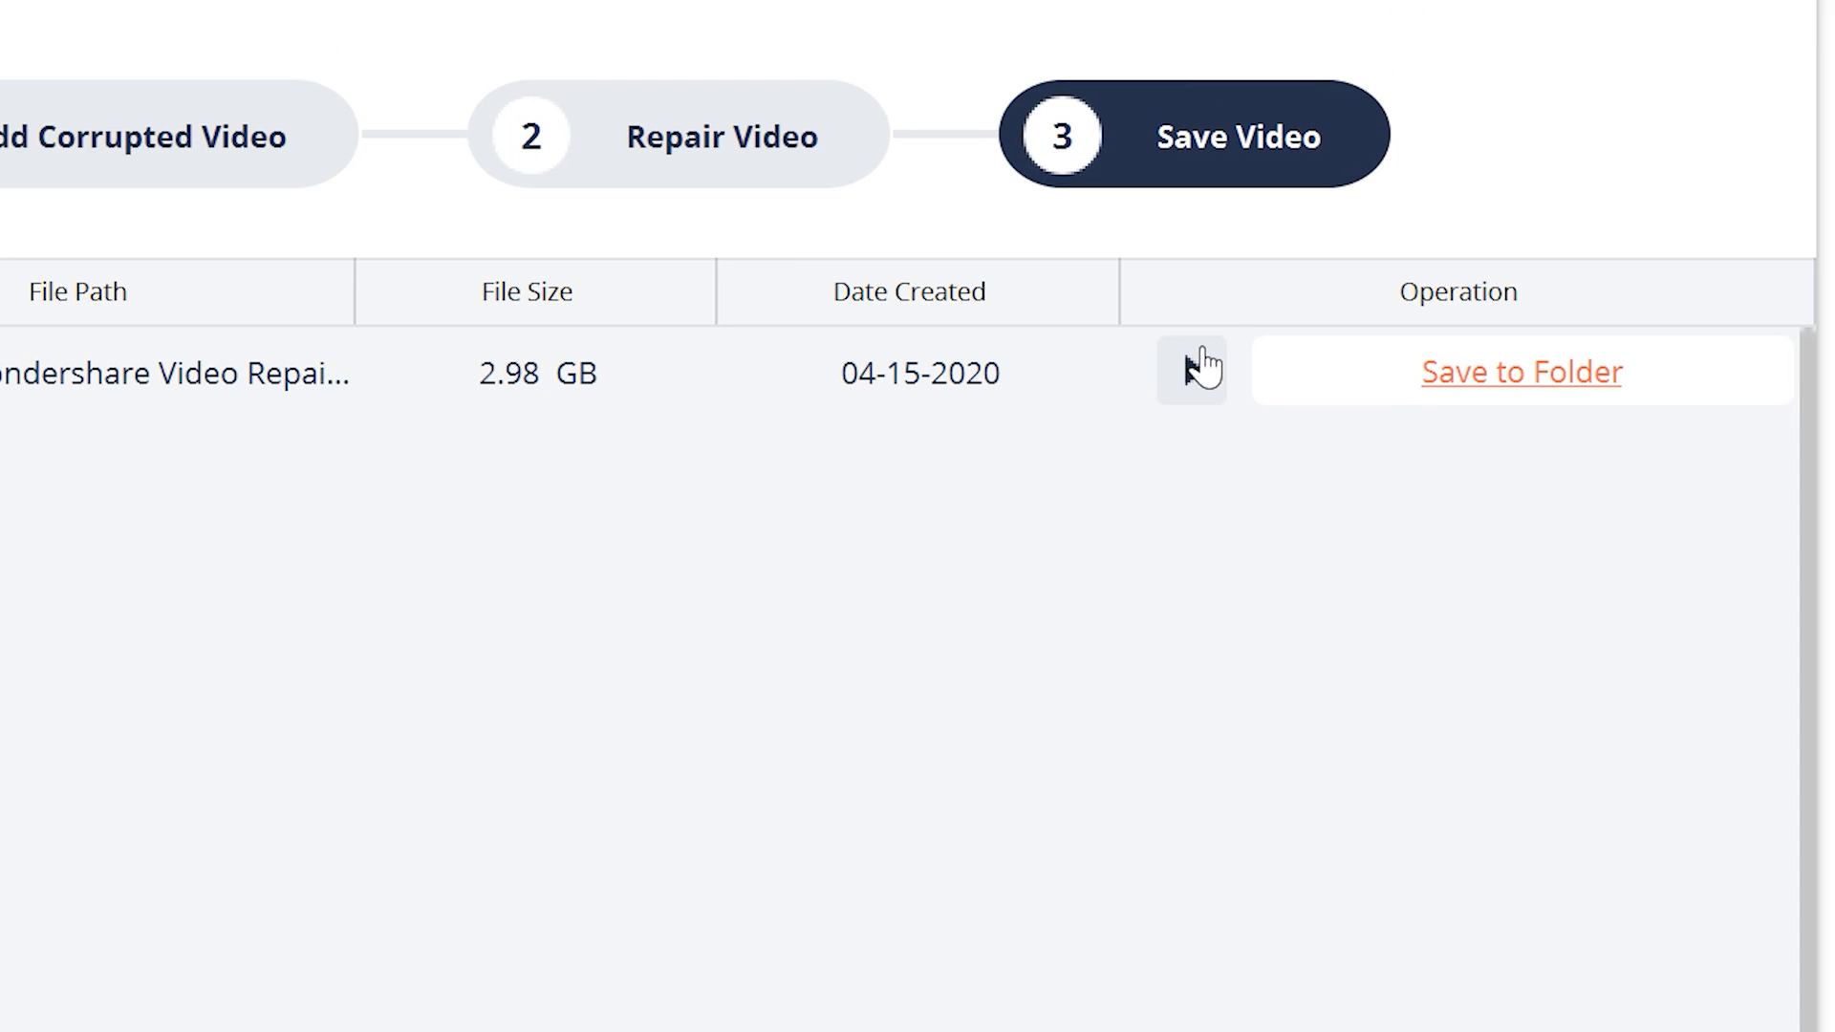
{"action": "left_click", "coordinate": [1191, 371]}
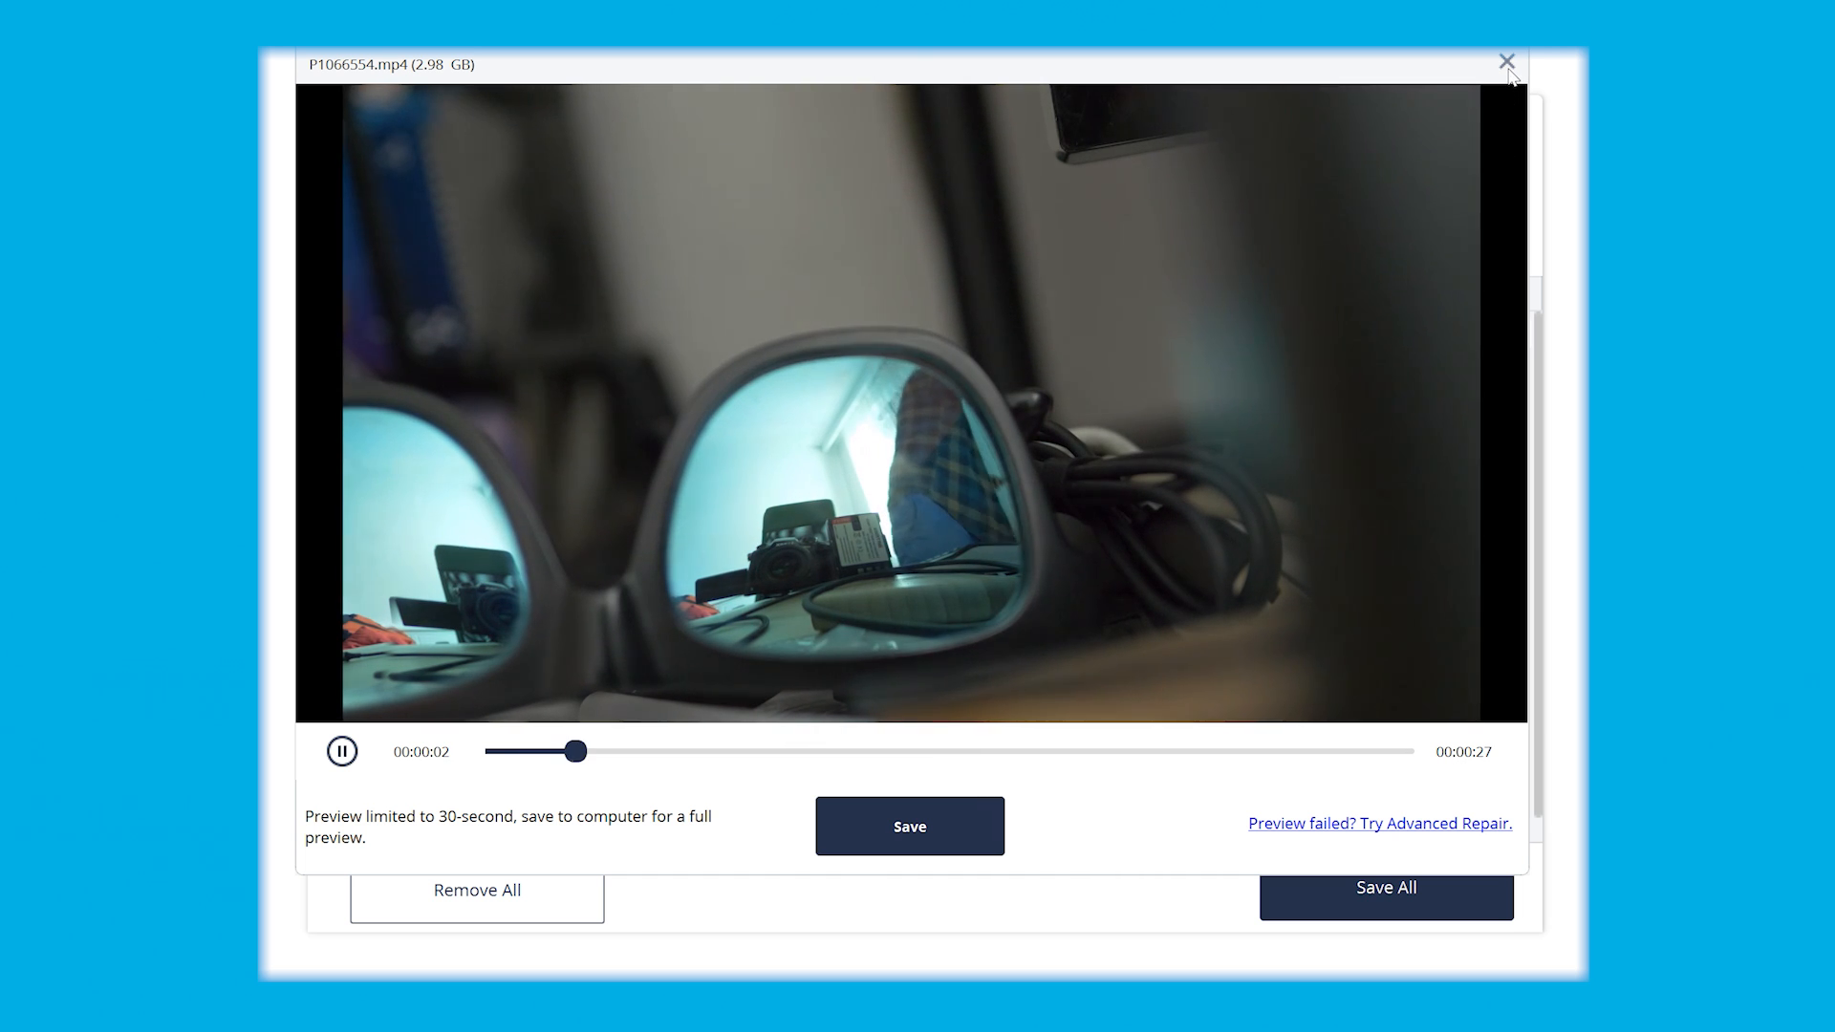
{"action": "left_click", "coordinate": [1506, 59]}
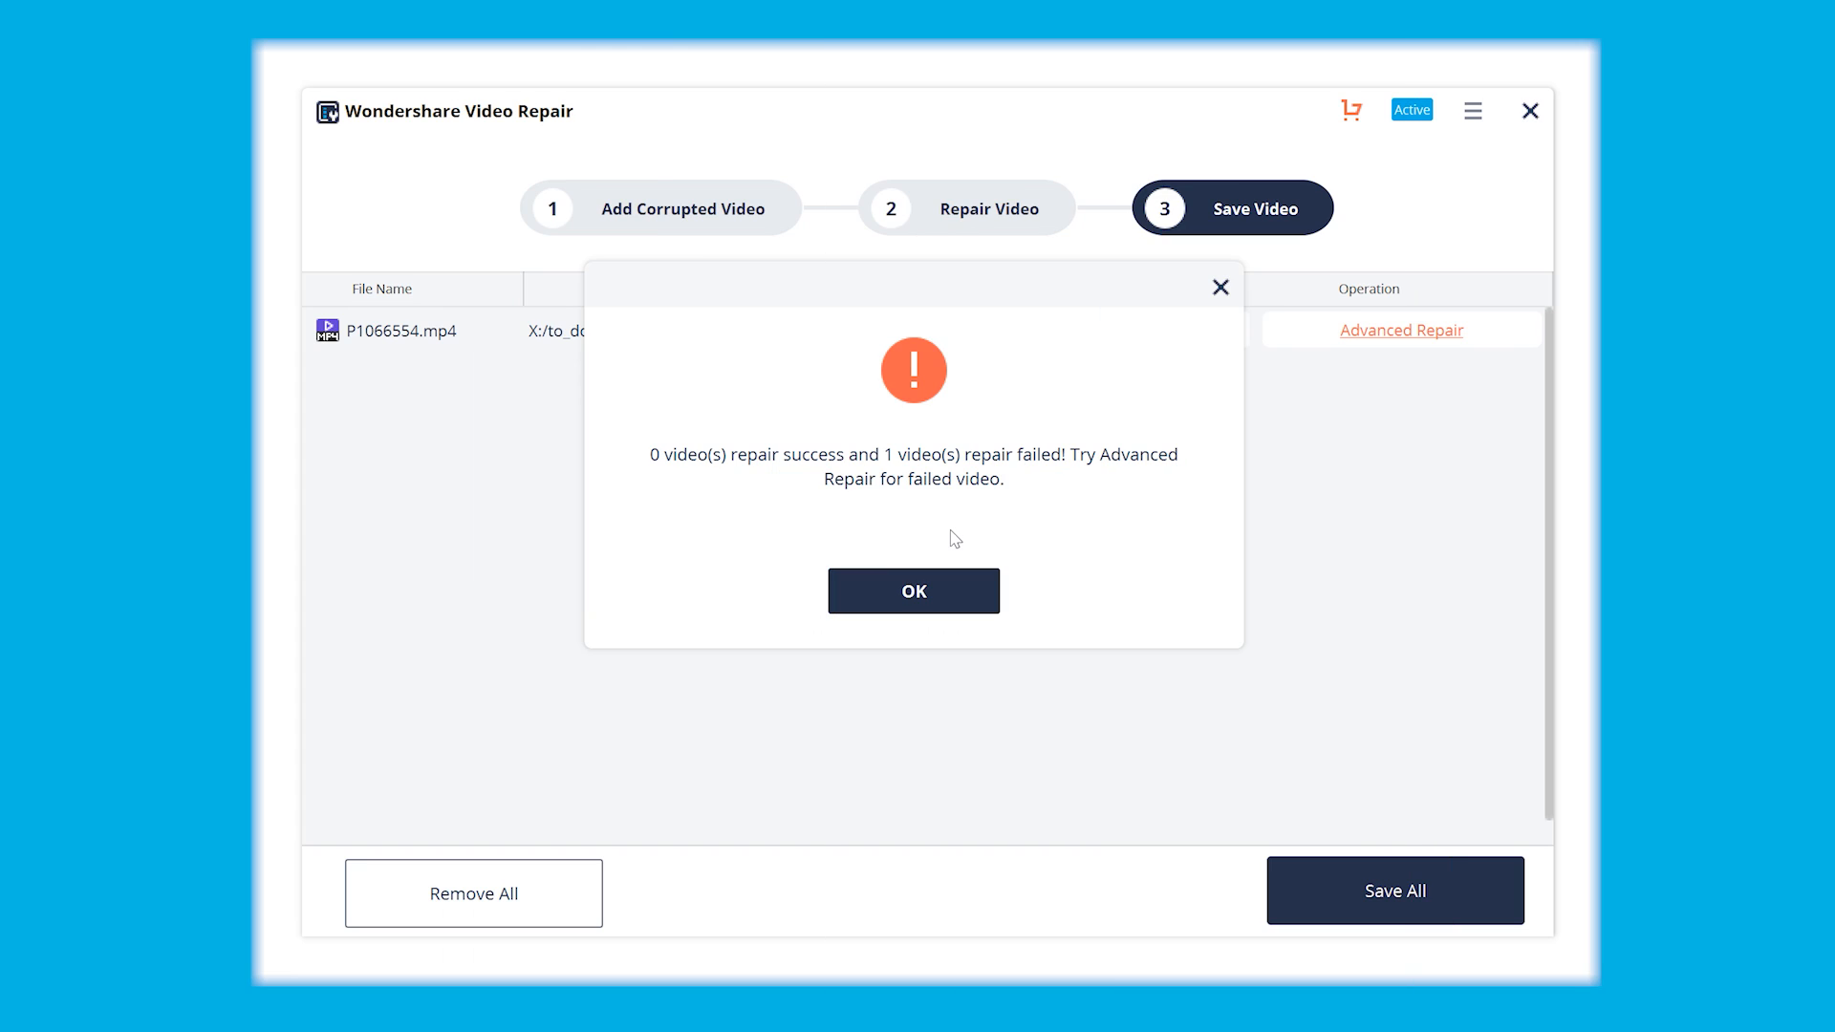
Run Advanced Repair on P1066554.mp4 using sample P1066352.MP4, then preview the result
{"action": "left_click", "coordinate": [913, 590]}
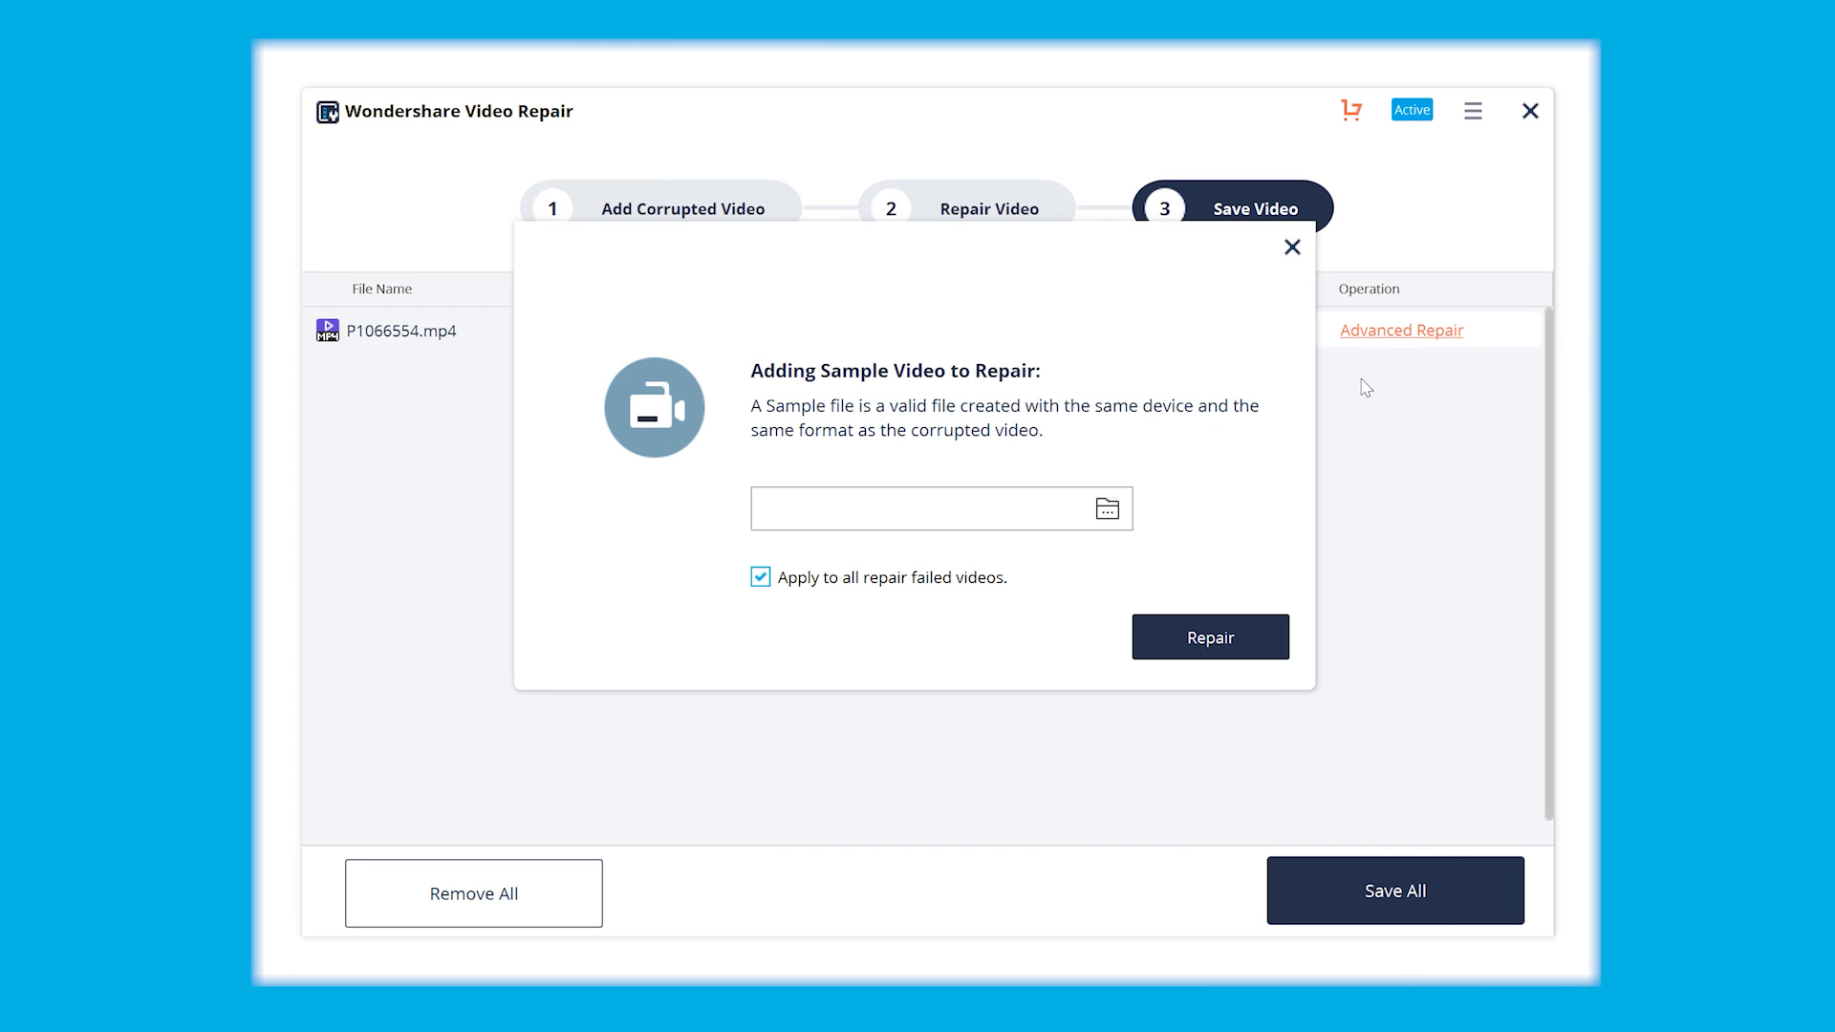
{"action": "left_click", "coordinate": [1108, 507]}
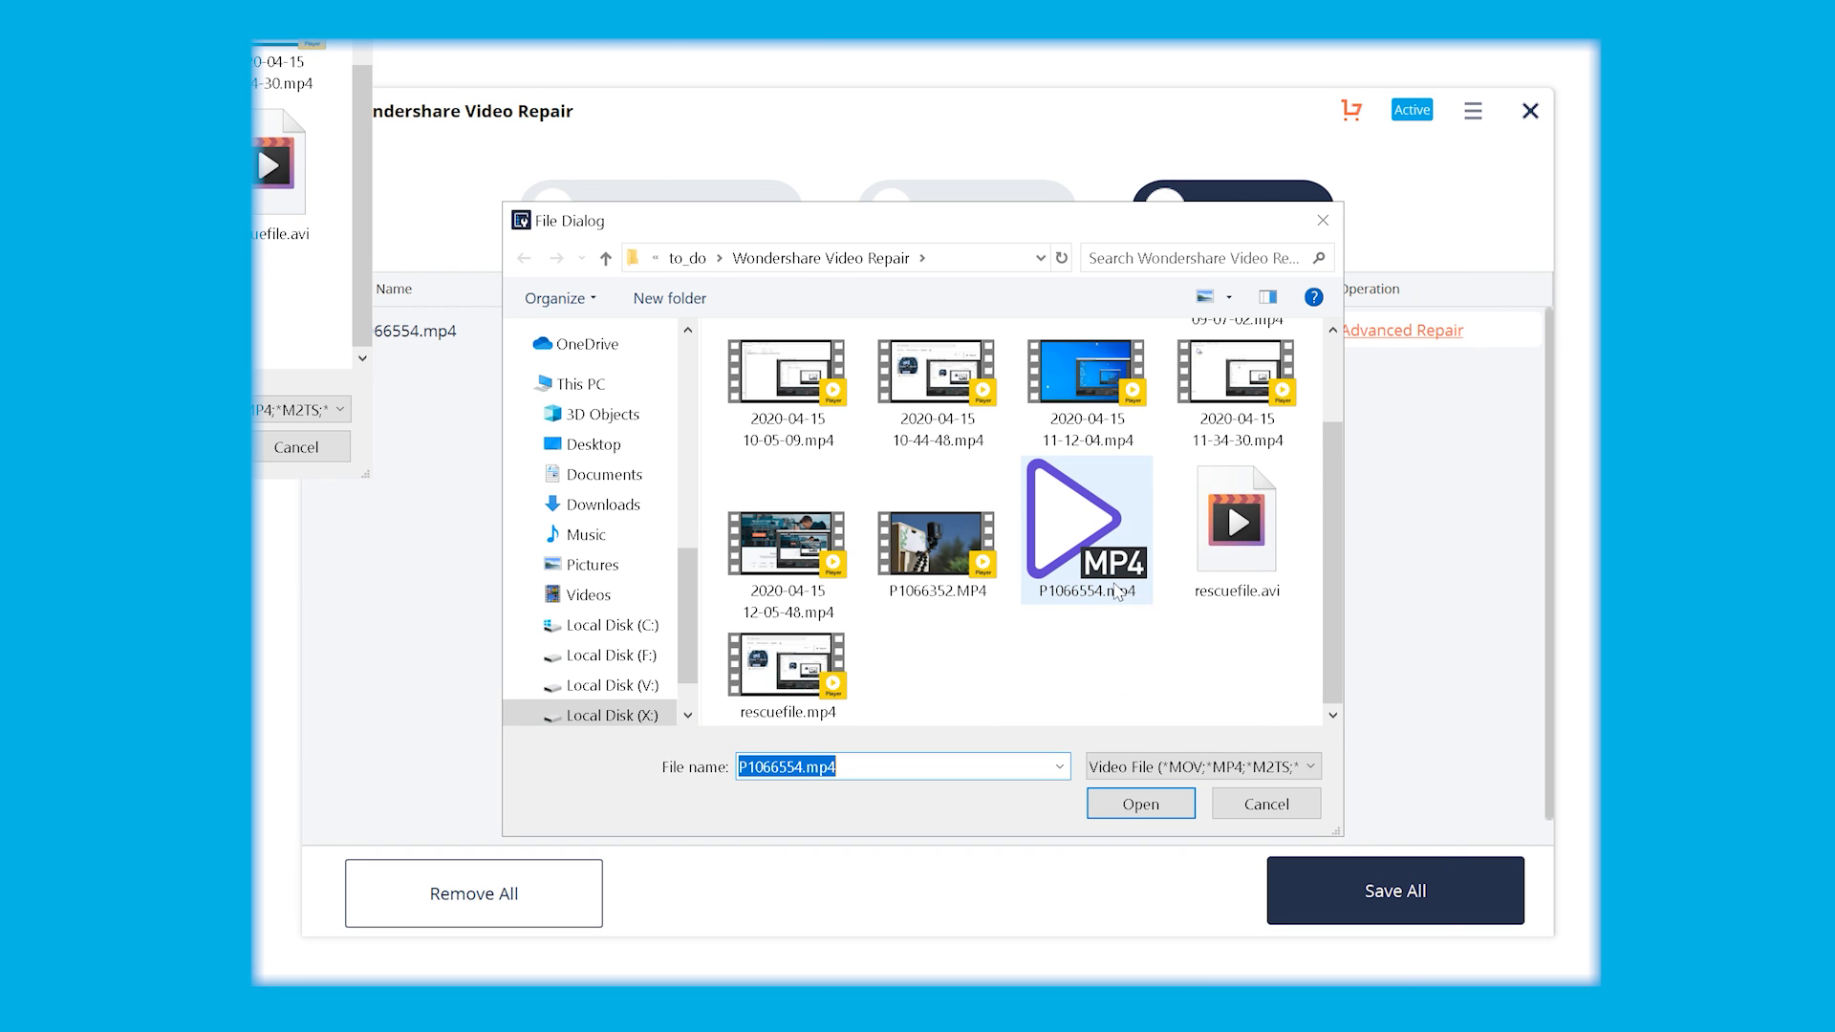
{"action": "left_click", "coordinate": [1140, 804]}
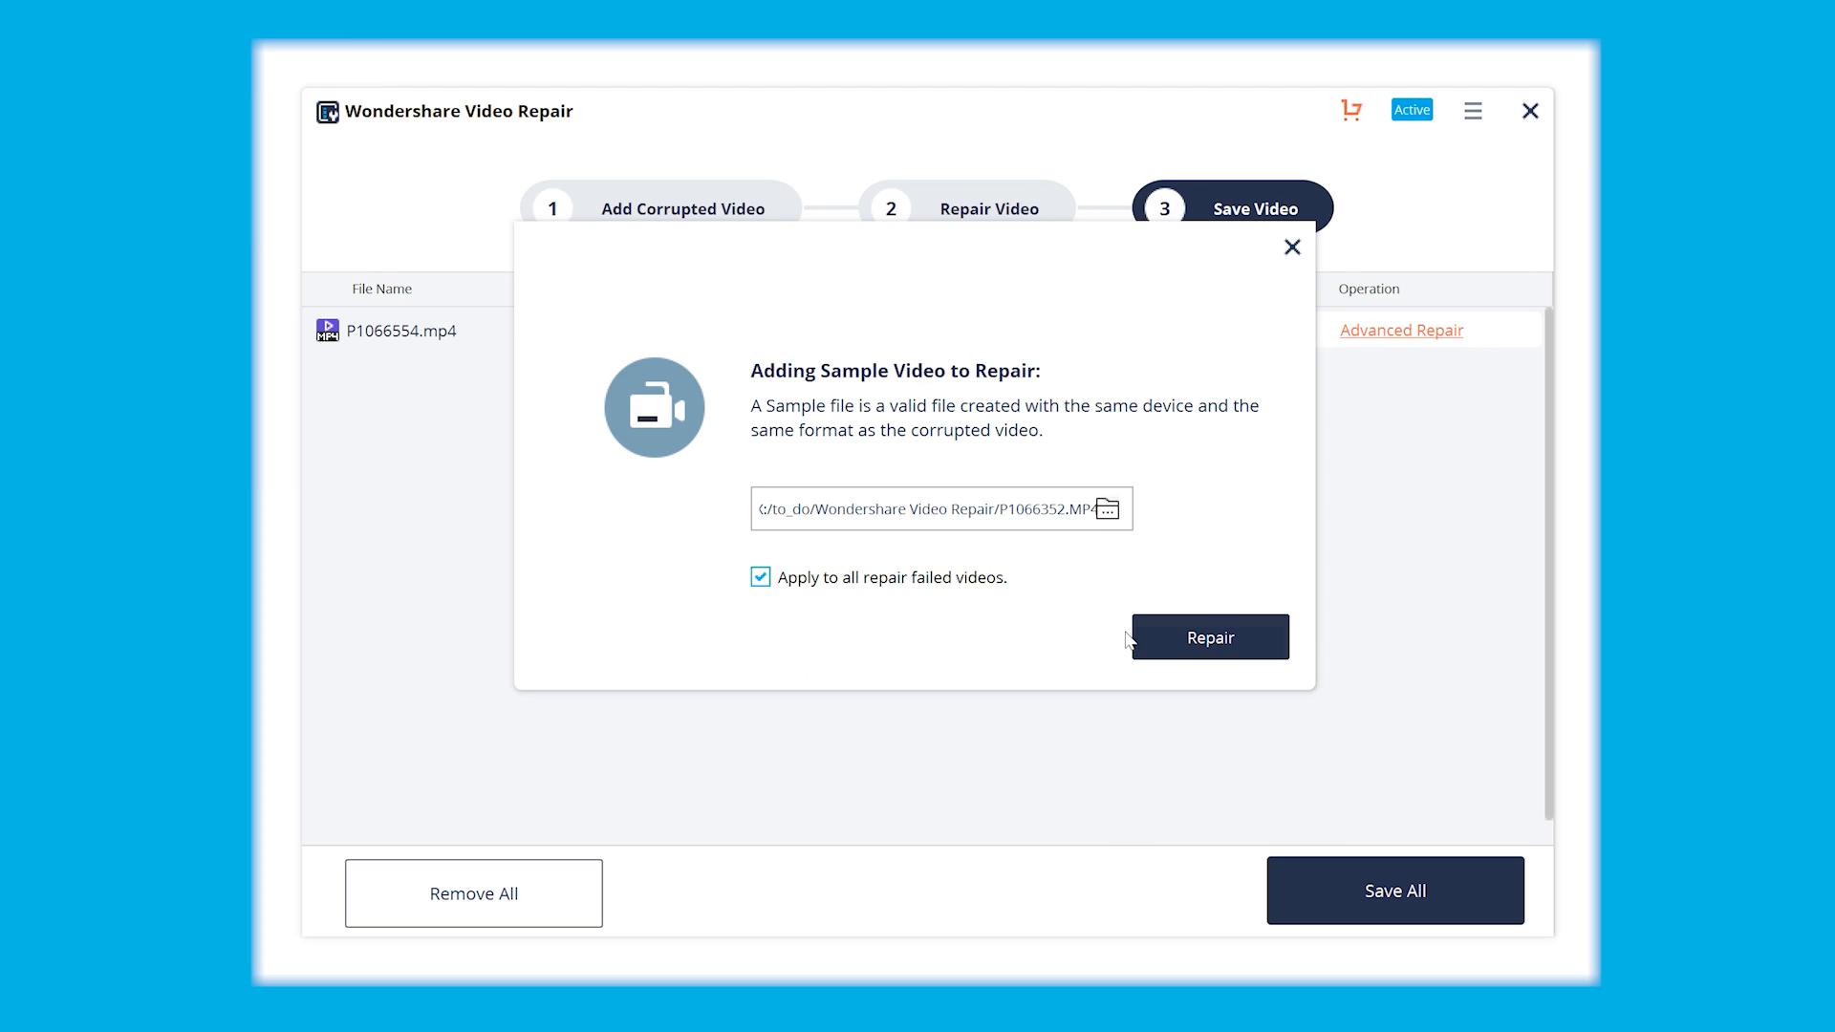
{"action": "left_click", "coordinate": [1210, 637]}
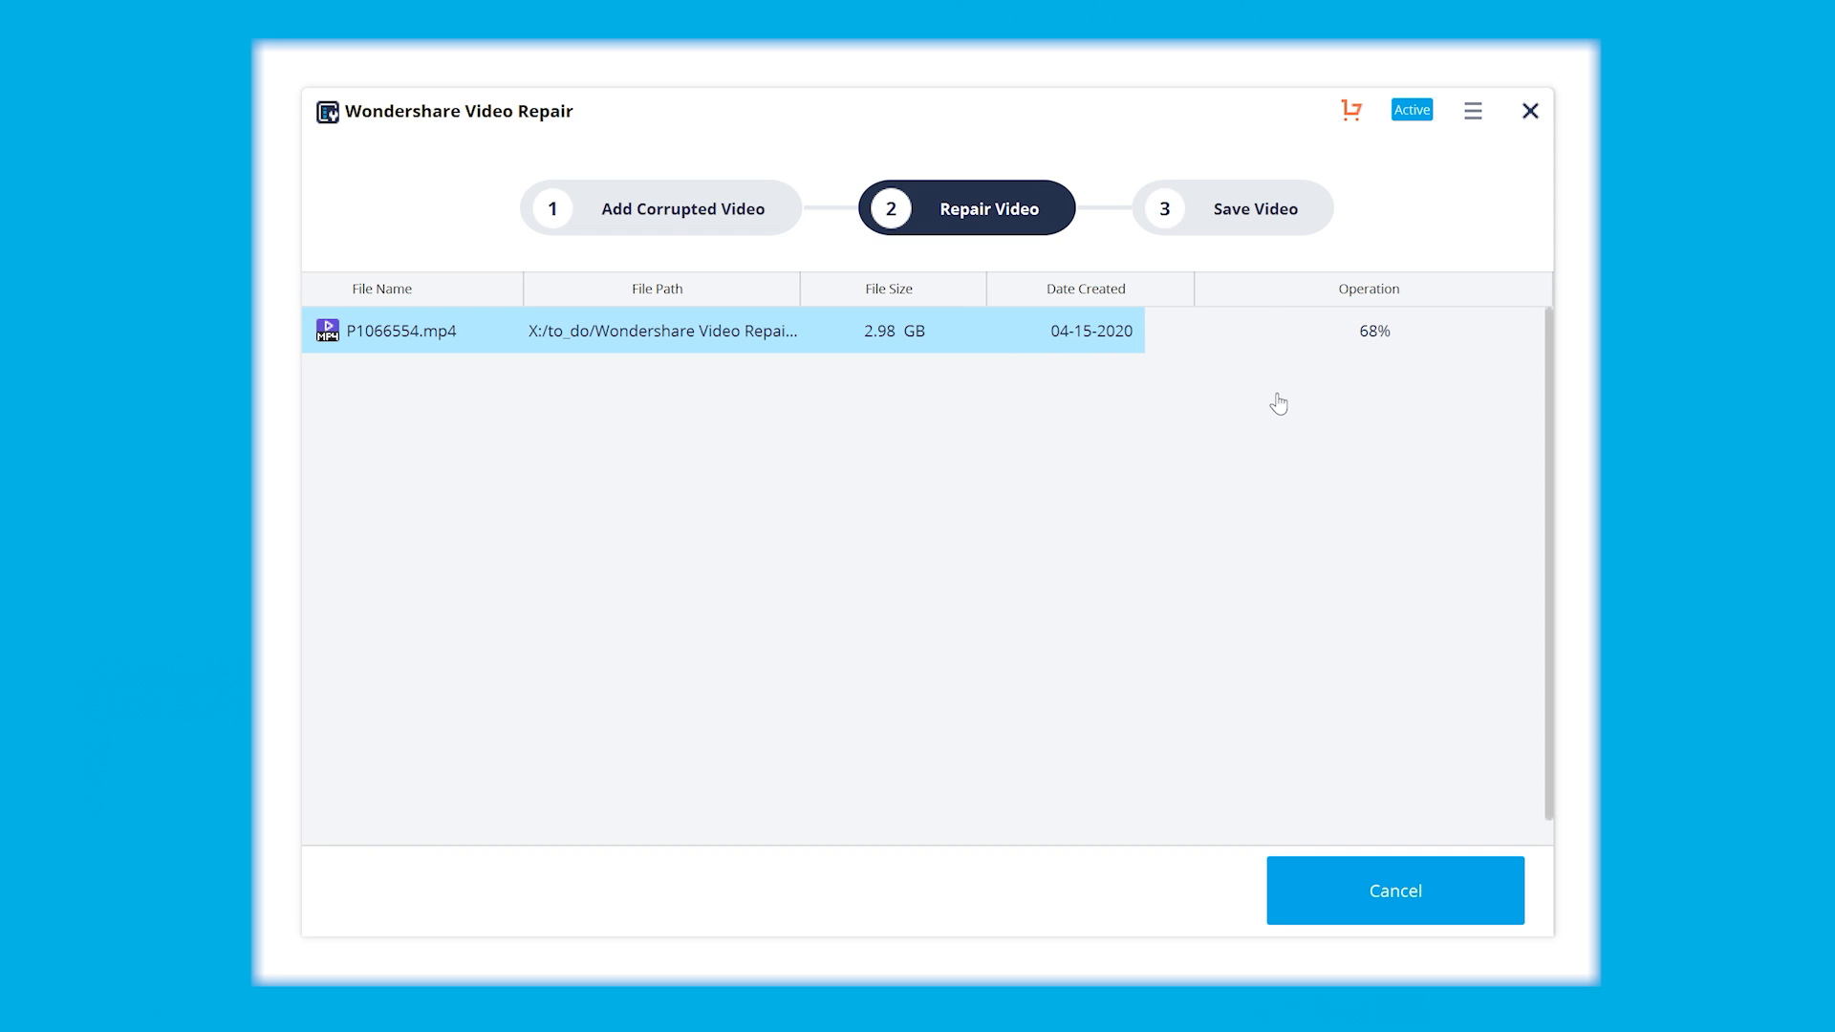
{"action": "mouse_move", "coordinate": [1349, 408]}
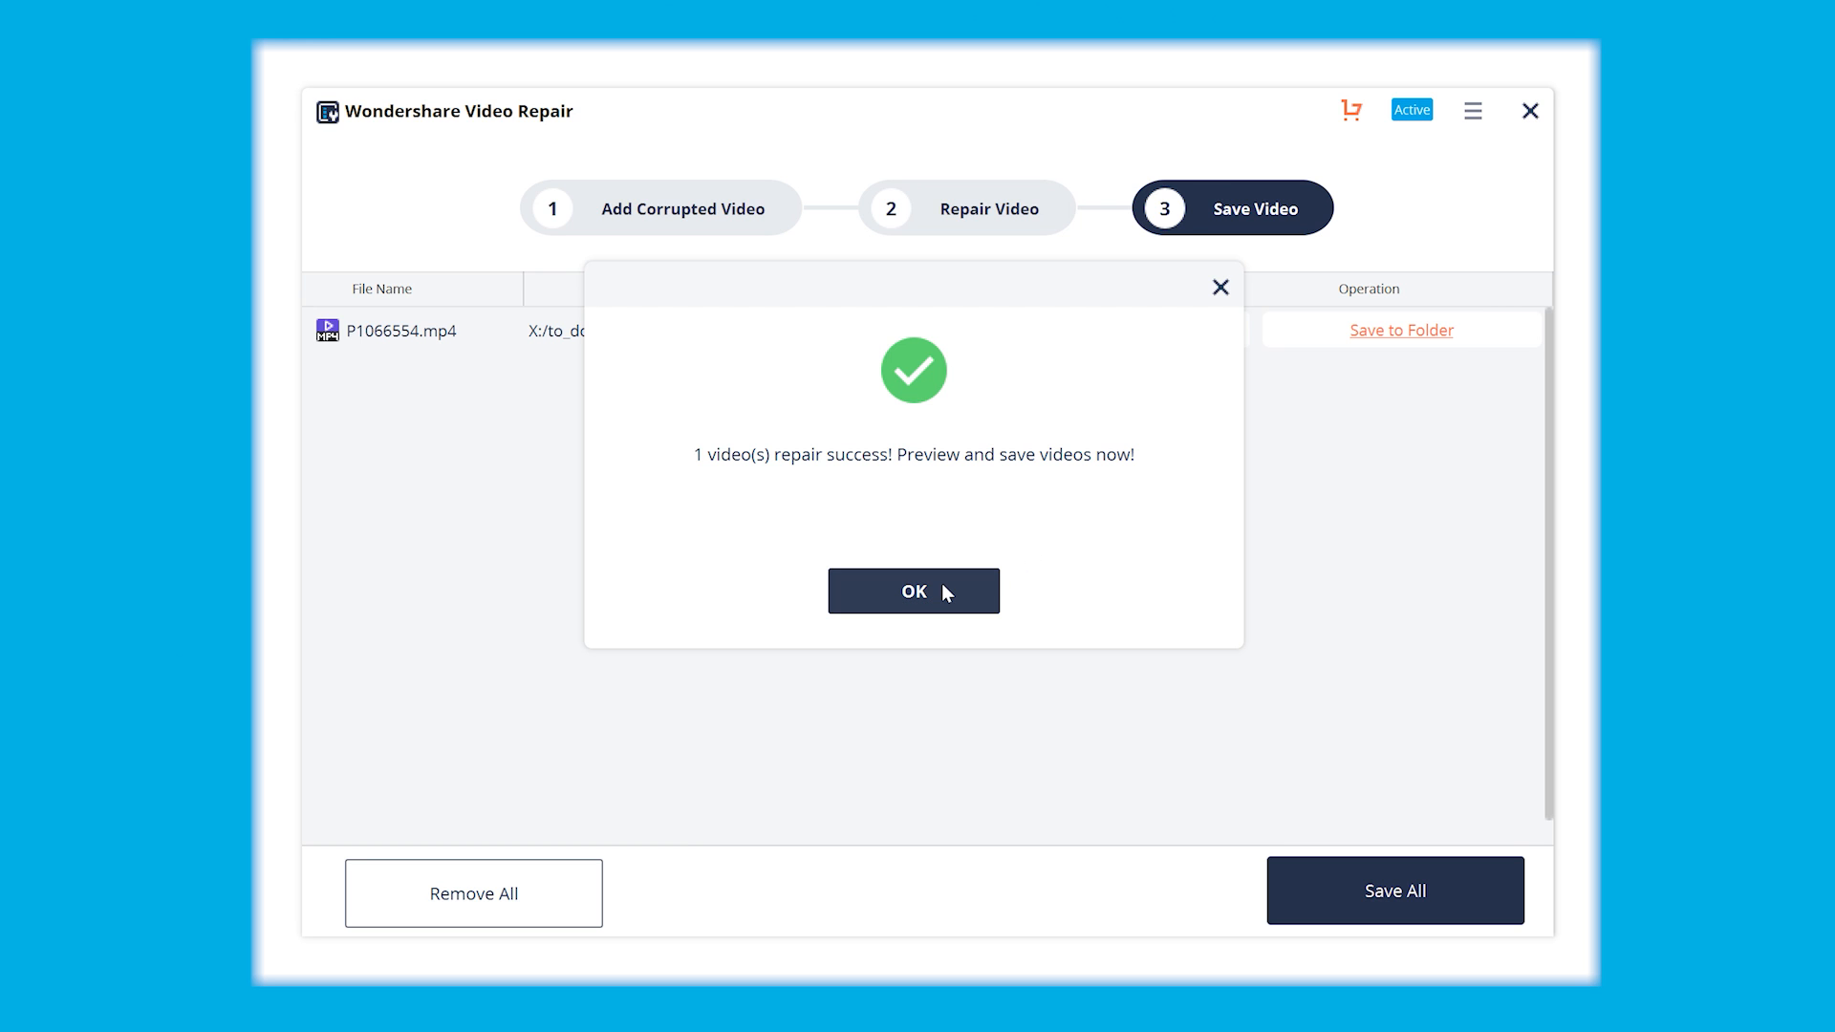
{"action": "left_click", "coordinate": [913, 591]}
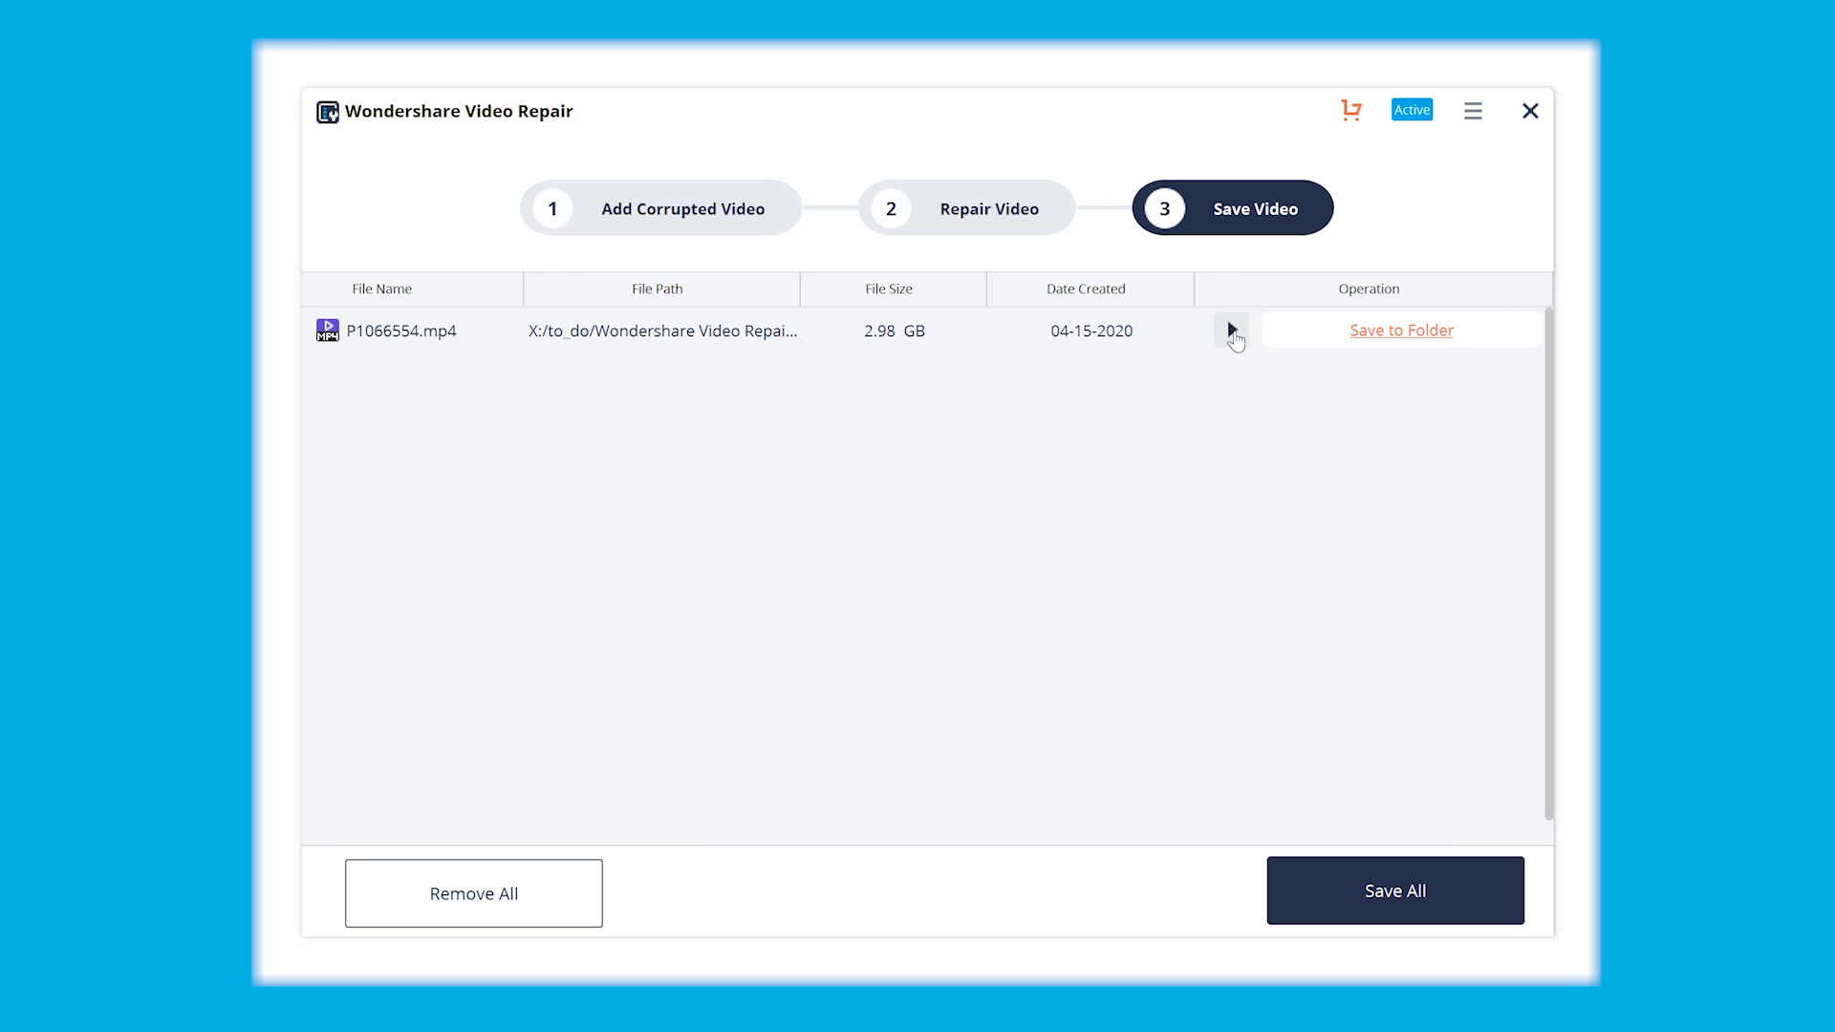
{"action": "left_click", "coordinate": [1231, 329]}
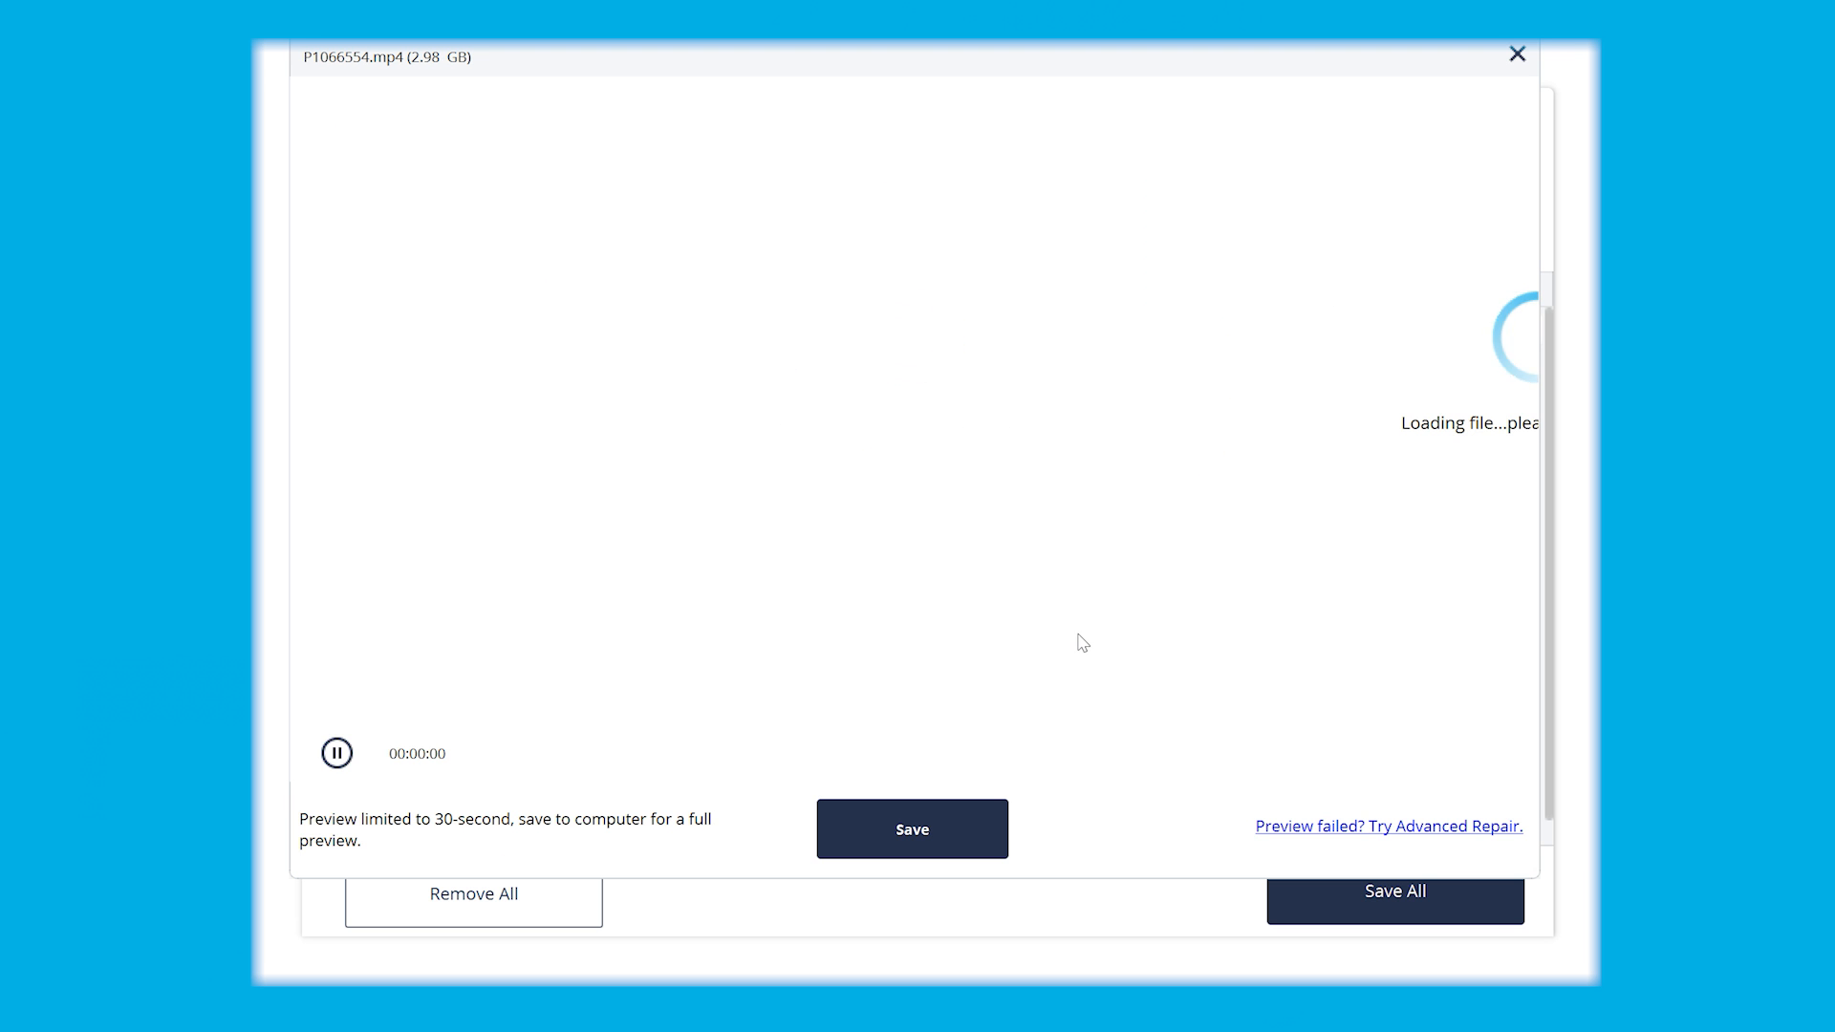